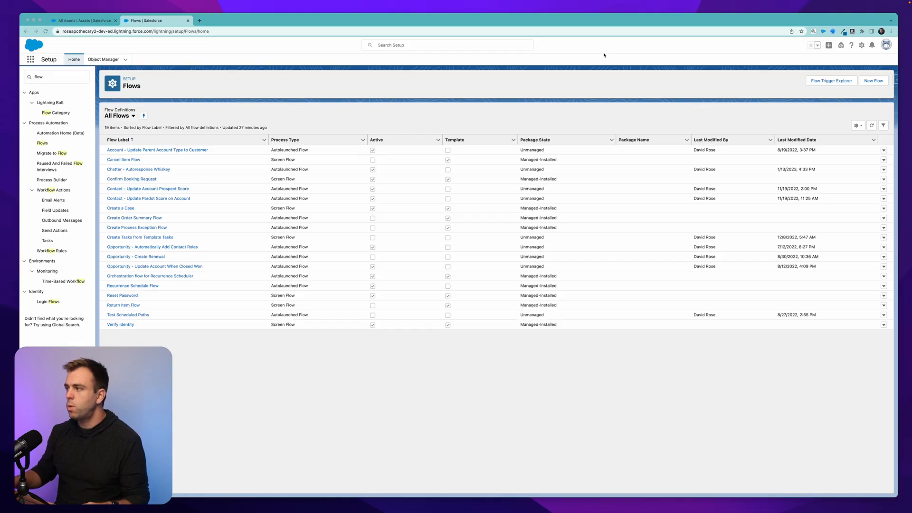
Start a new flow from the Setup Flows list to see the flow type choices
click(873, 81)
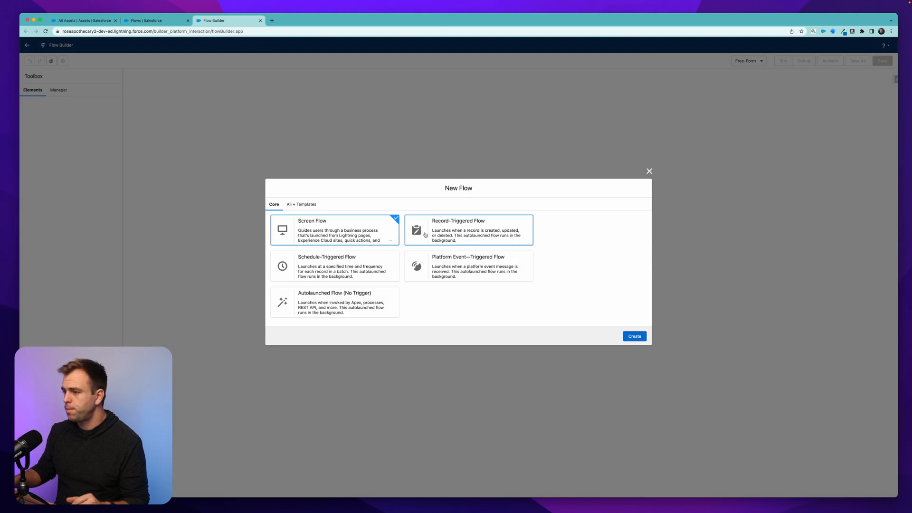
Build a record-triggered Opportunity flow that runs on update only when StageName becomes Closed Won
click(634, 336)
text(Opportunity)
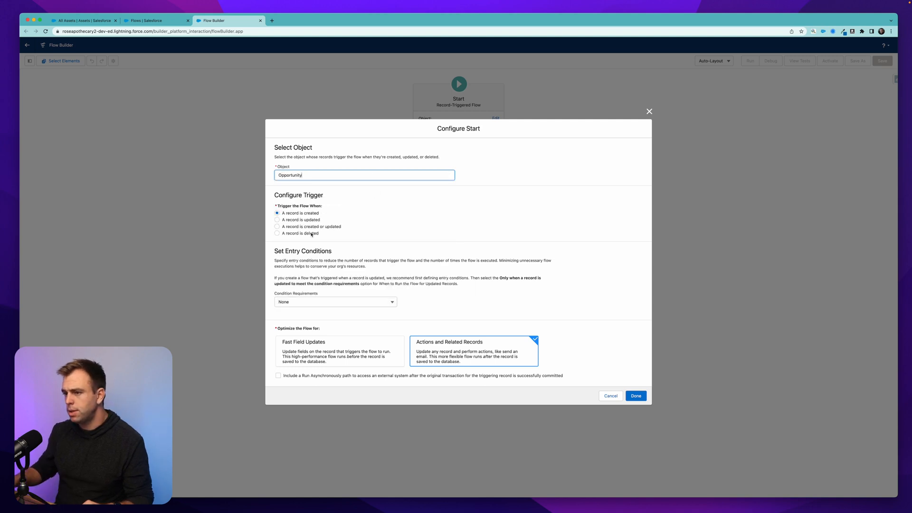
click(277, 220)
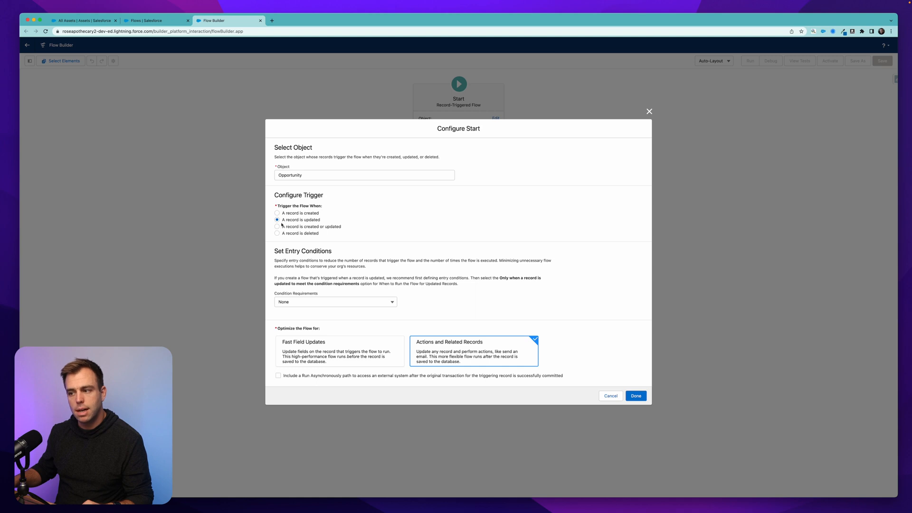
click(334, 301)
text(close)
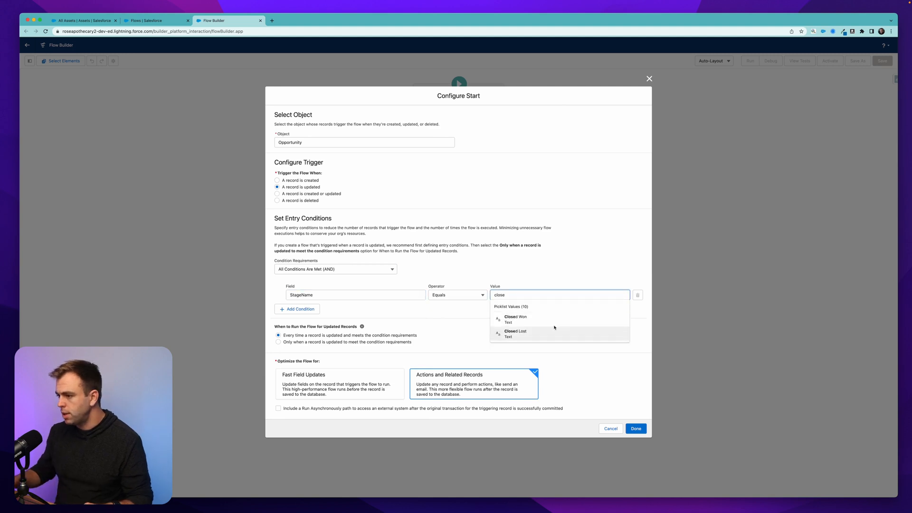
click(515, 319)
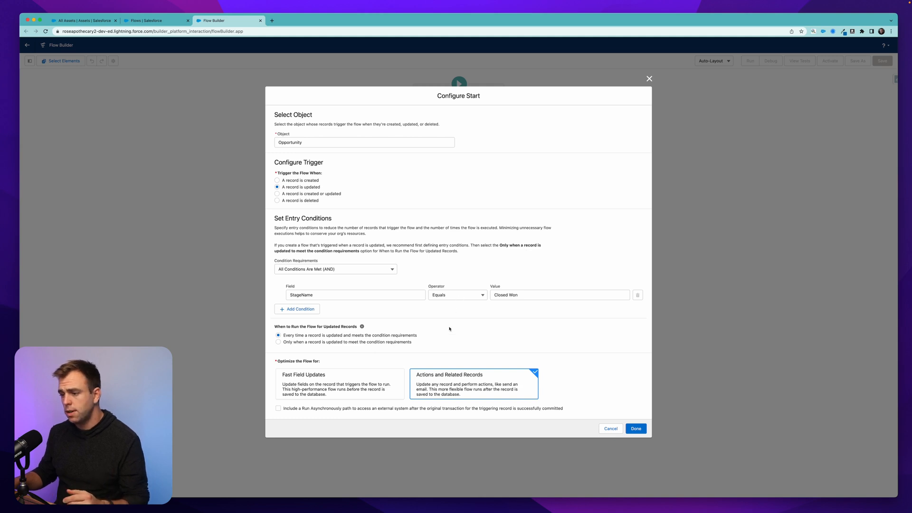
click(278, 342)
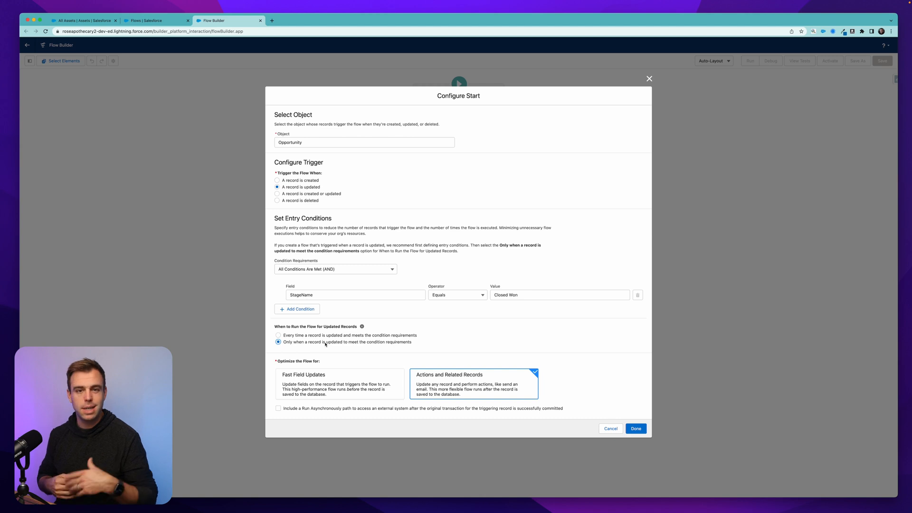
mouse_move(498, 345)
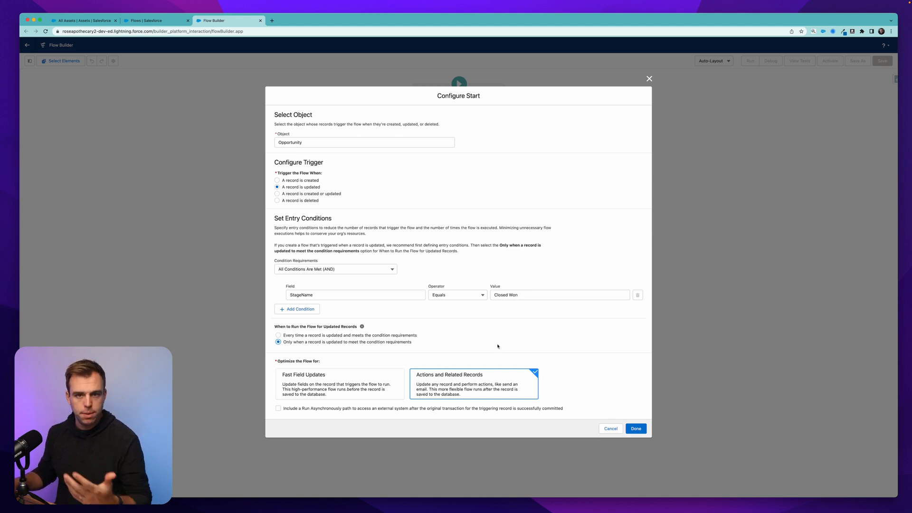
mouse_move(355, 358)
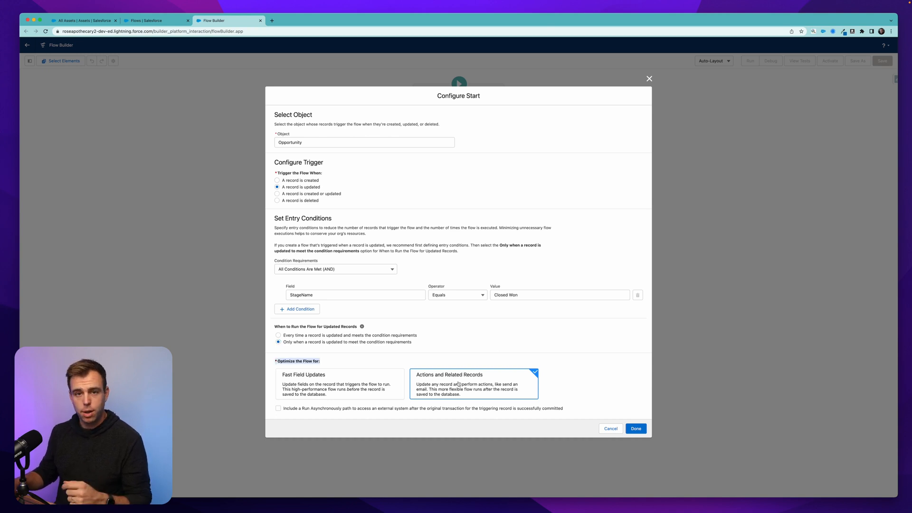
click(636, 428)
text(Get Line Items)
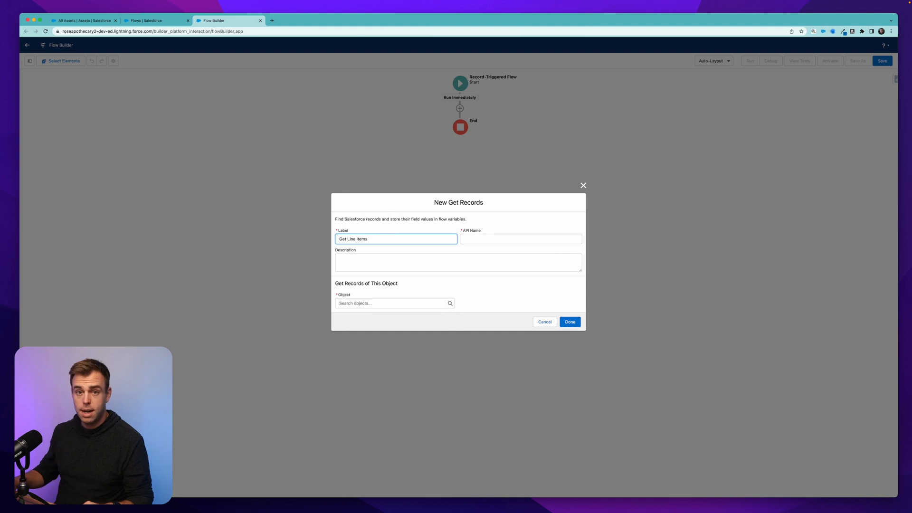
Add 'Get Line Items' fetching all Opportunity Products whose OpportunityId equals $Record's Opportunity ID
click(395, 303)
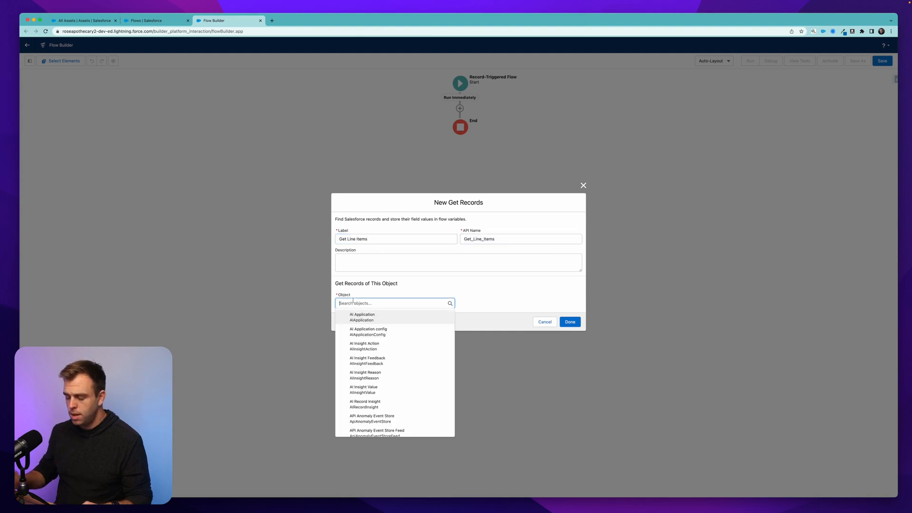
text(oppo)
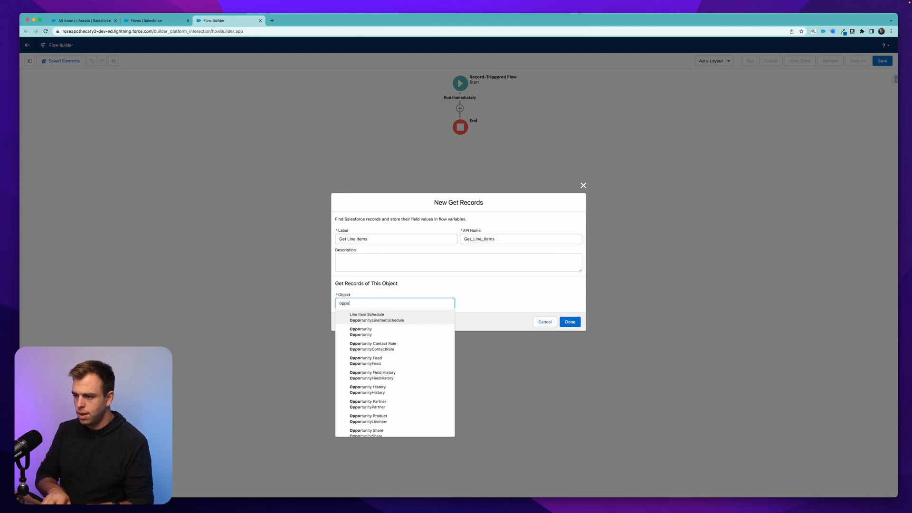
click(368, 417)
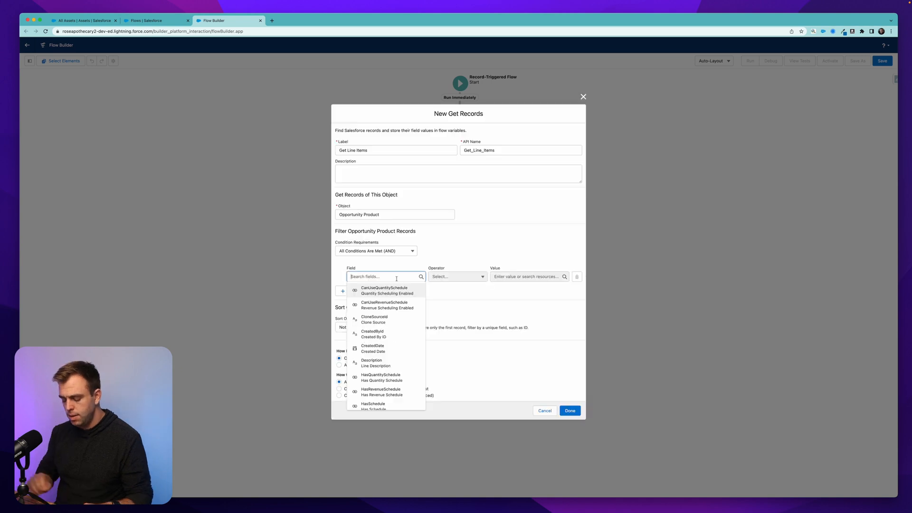
text(opp)
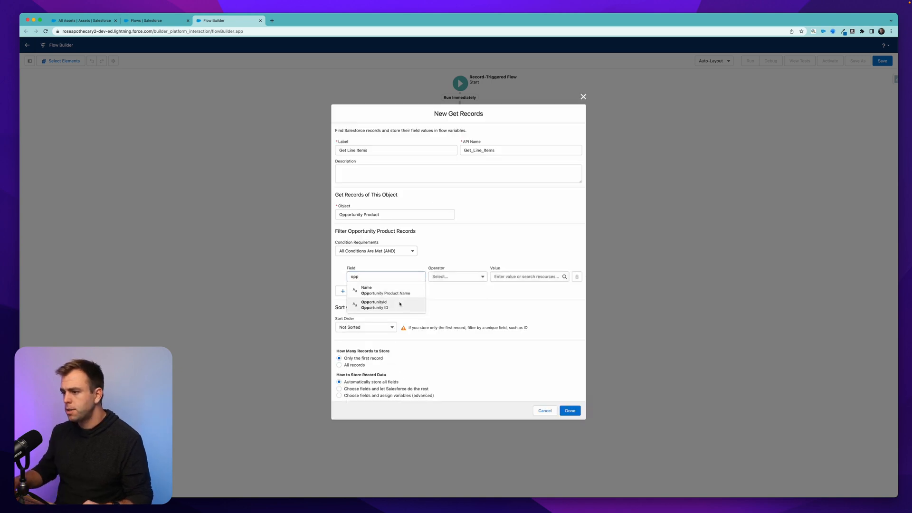
click(374, 305)
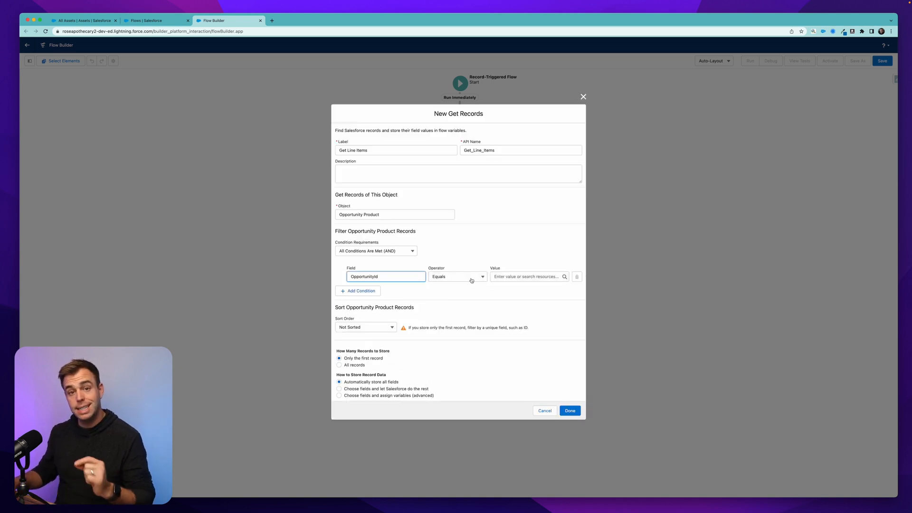
click(527, 277)
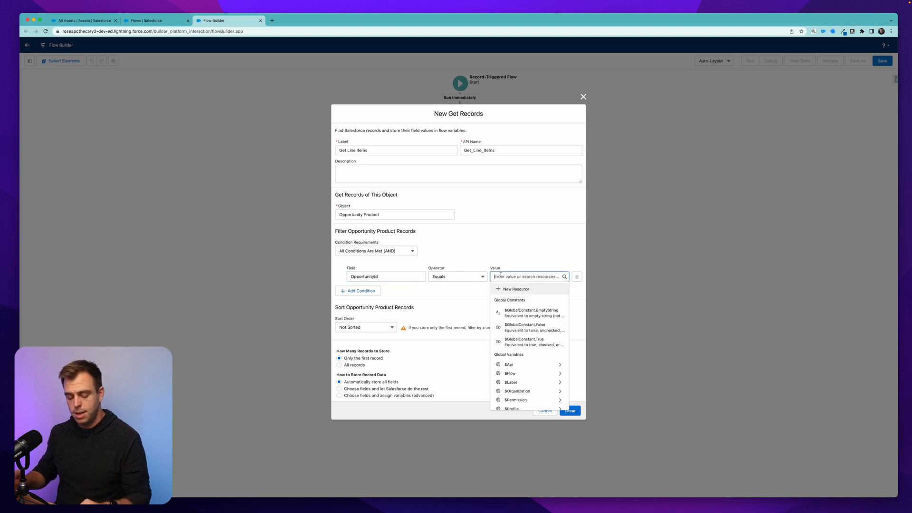
text(rec)
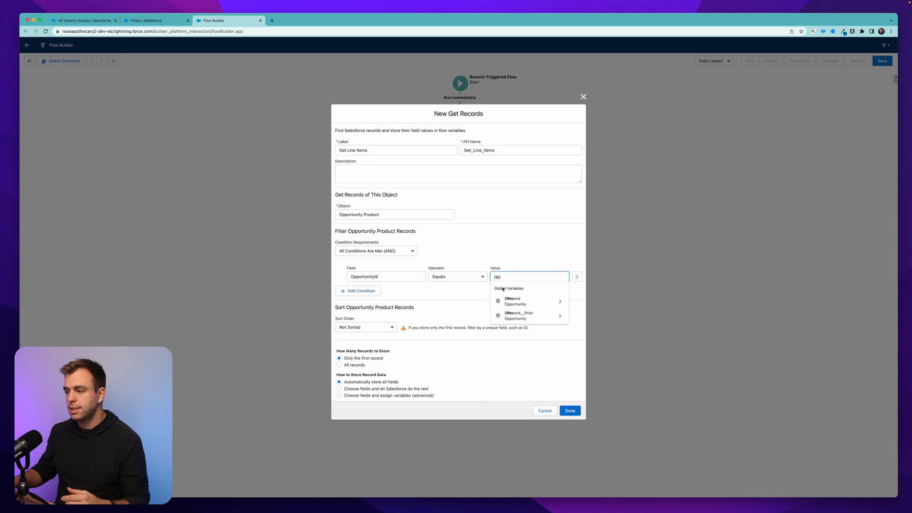
mouse_move(517, 301)
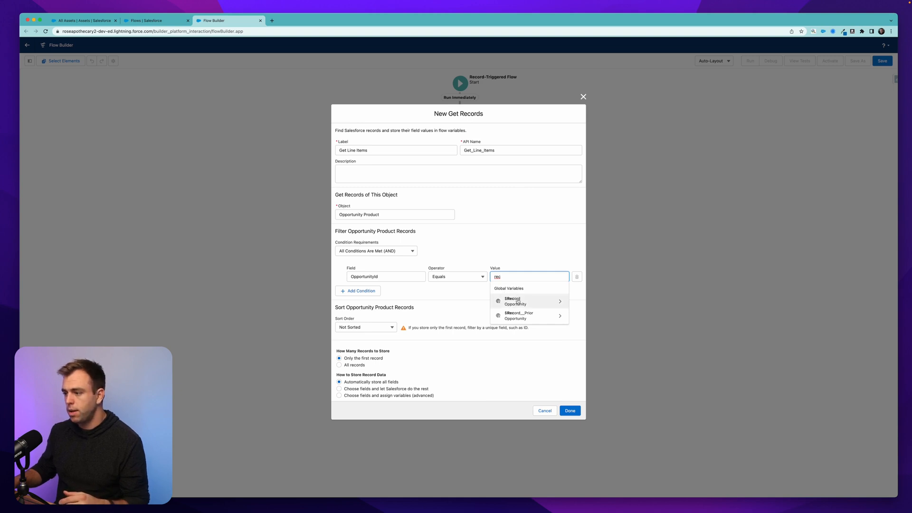
click(514, 300)
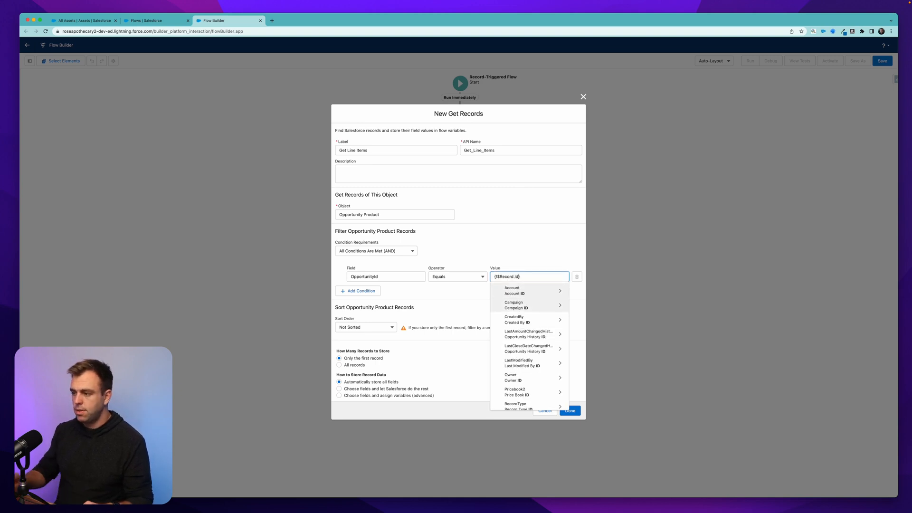
click(515, 291)
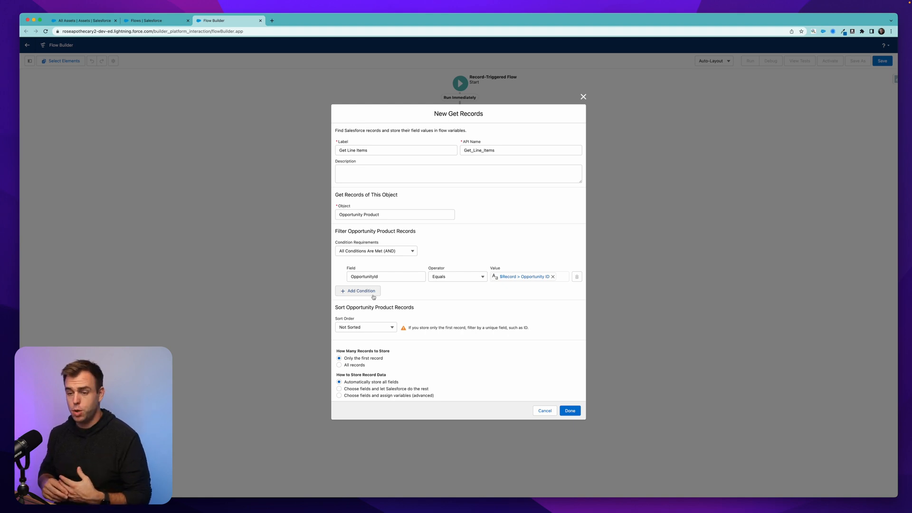
mouse_move(372, 291)
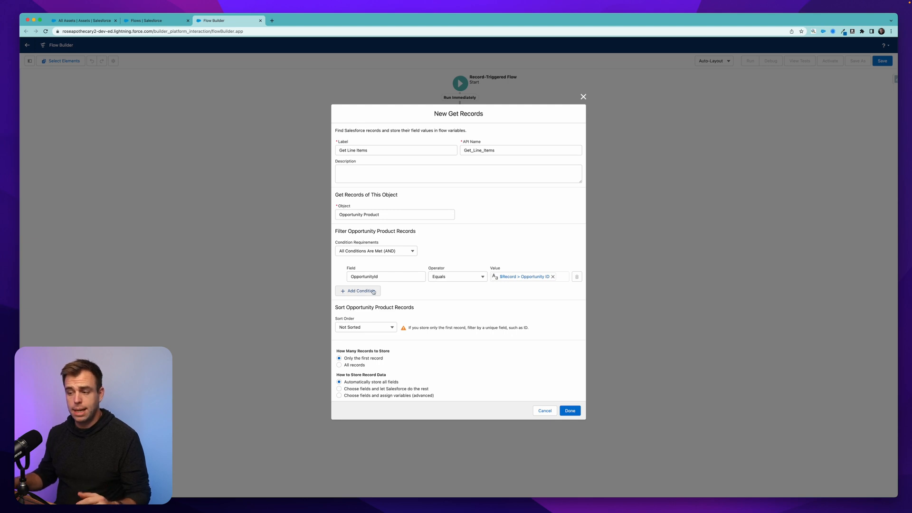
mouse_move(380, 326)
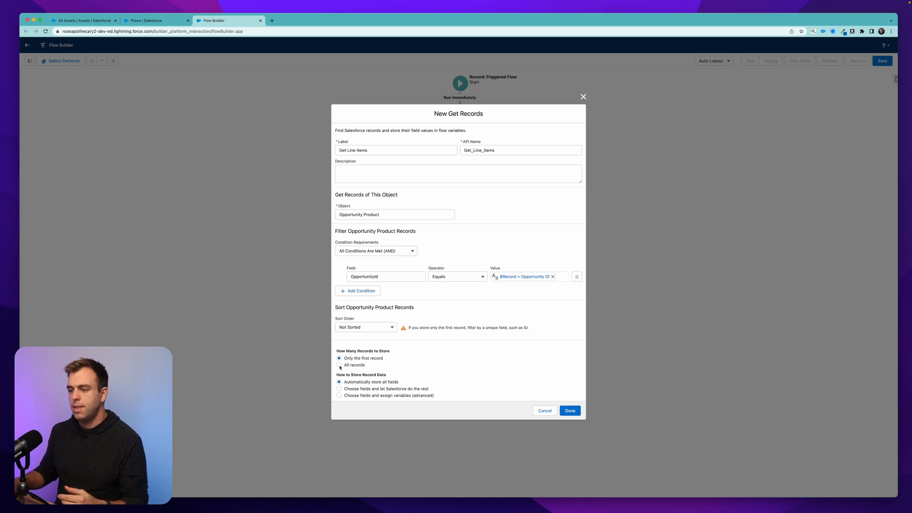
click(340, 365)
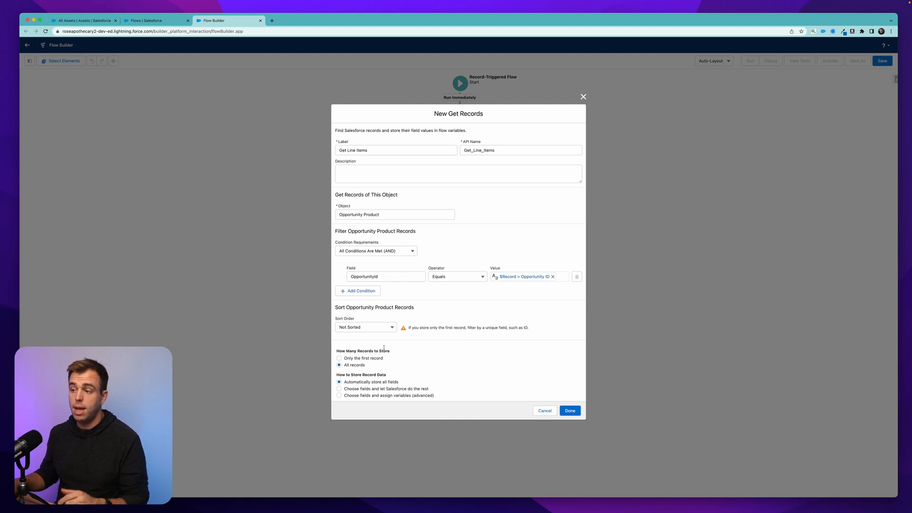
mouse_move(466, 304)
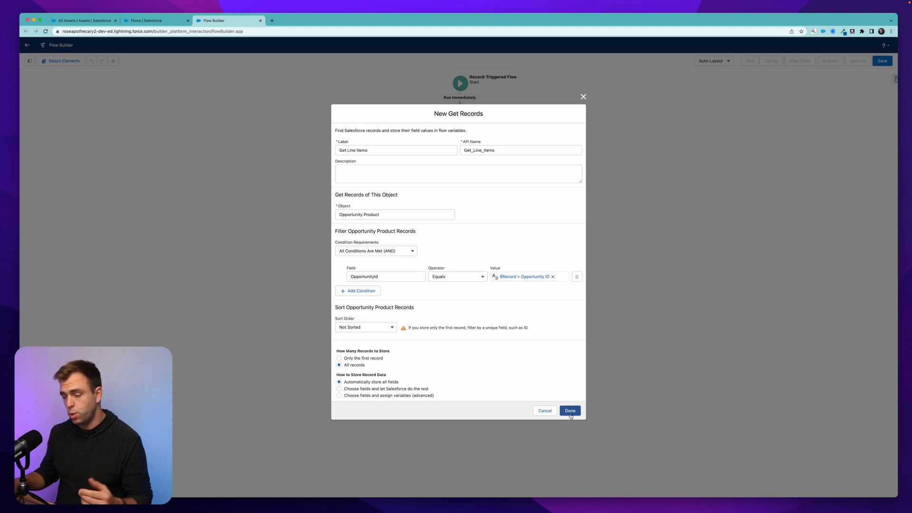
click(570, 411)
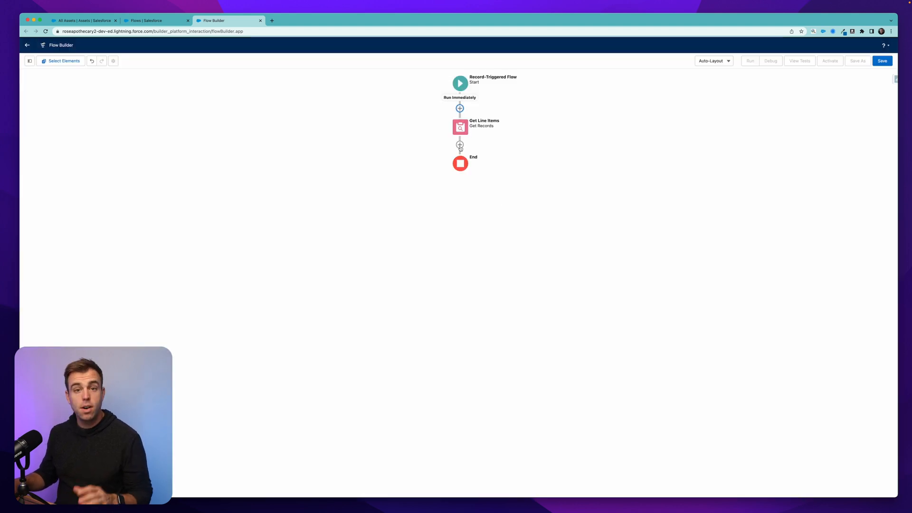
mouse_move(459, 145)
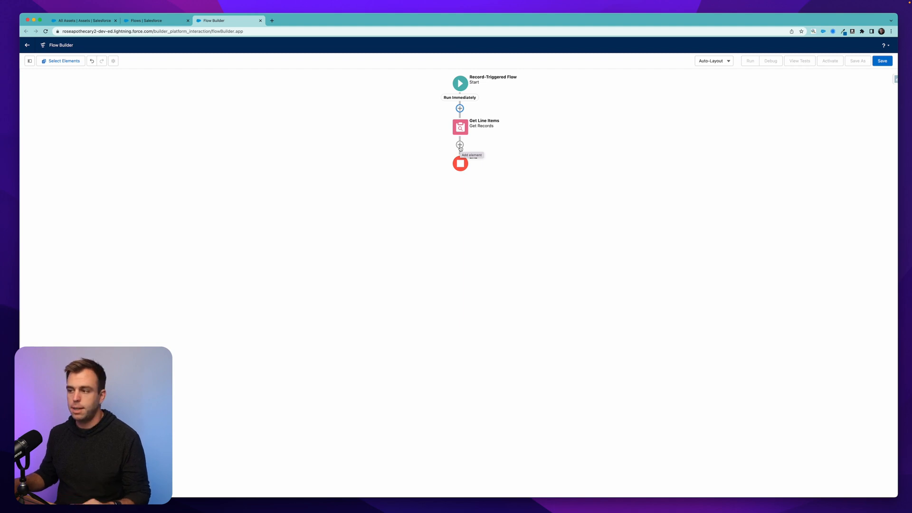
Add a loop over {!Get_Line_Items}, iterating from first item to last item
click(459, 145)
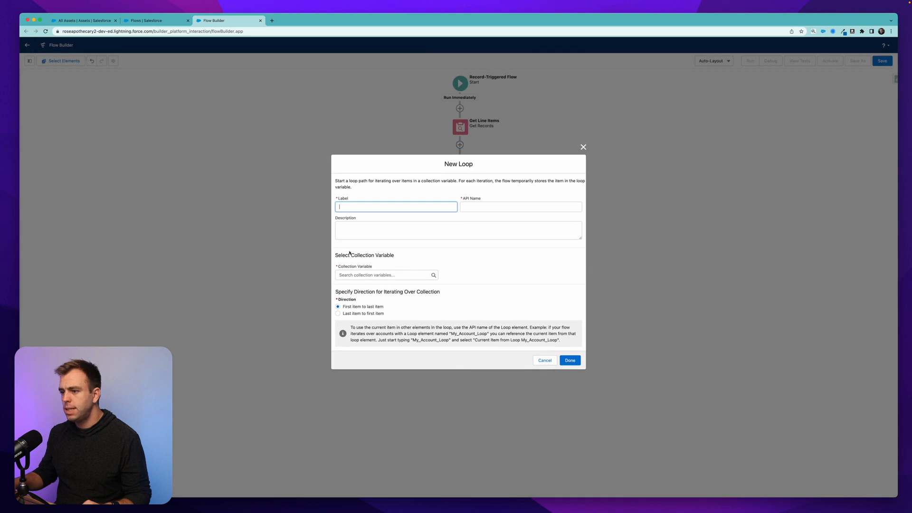
text(Loop)
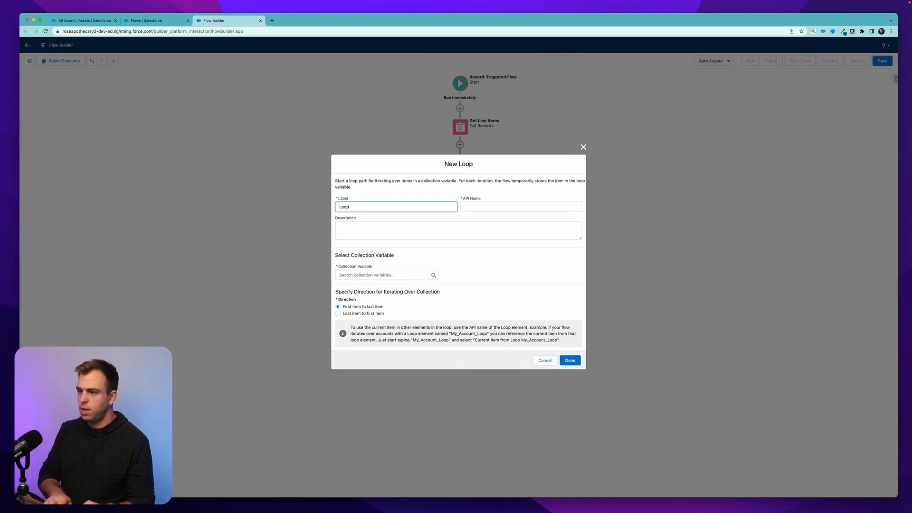
click(384, 274)
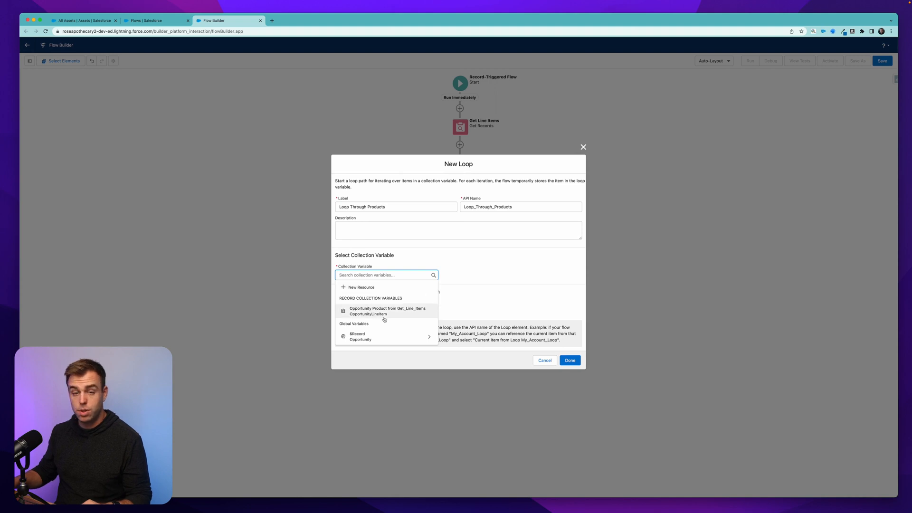
mouse_move(394, 314)
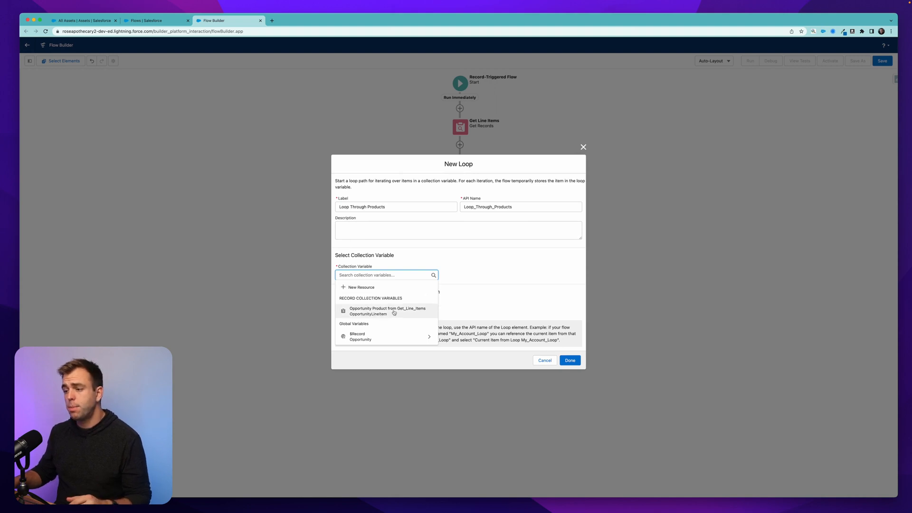
mouse_move(388, 311)
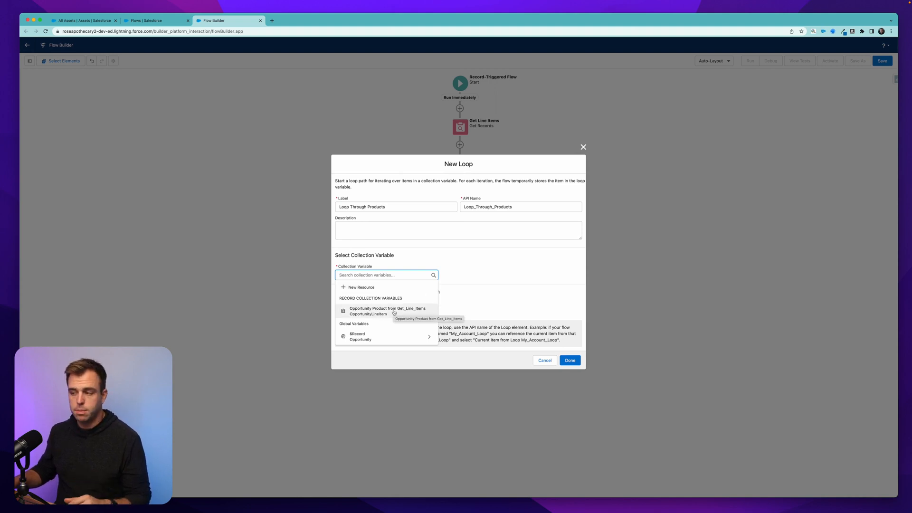
click(387, 310)
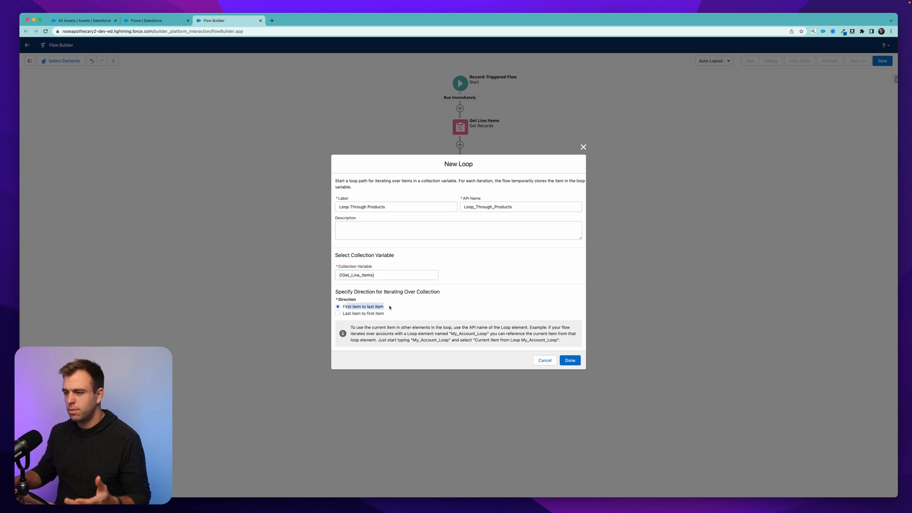
mouse_move(469, 305)
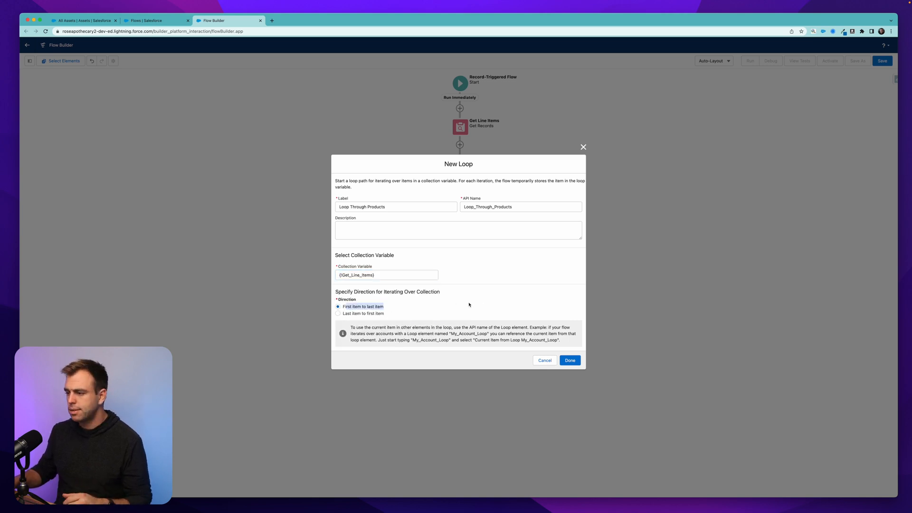
click(569, 360)
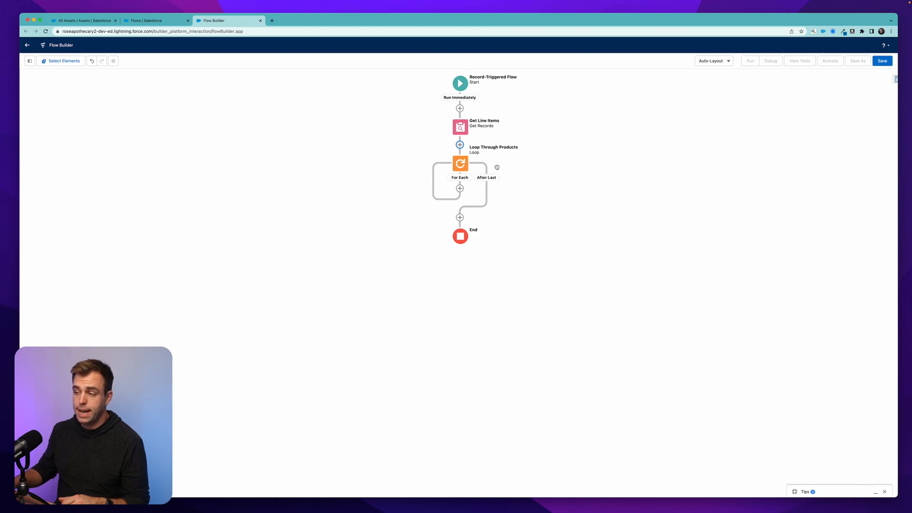
mouse_move(460, 190)
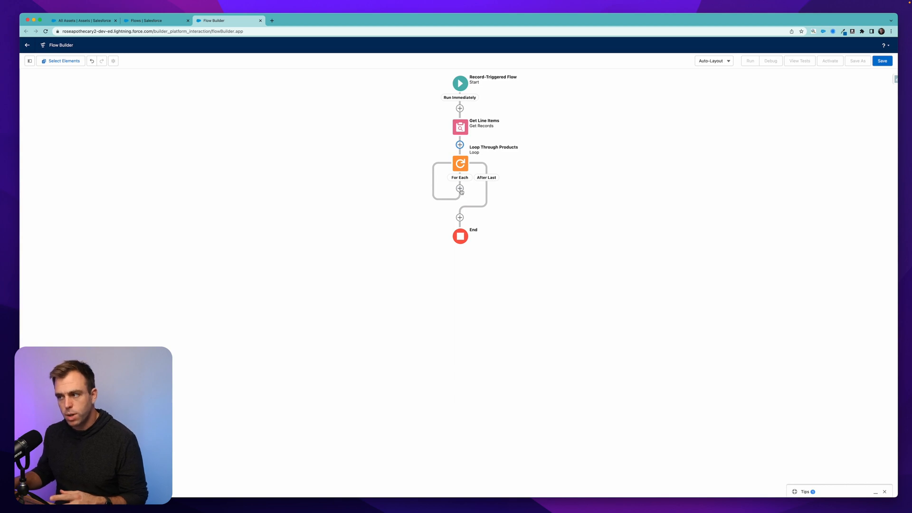
mouse_move(459, 189)
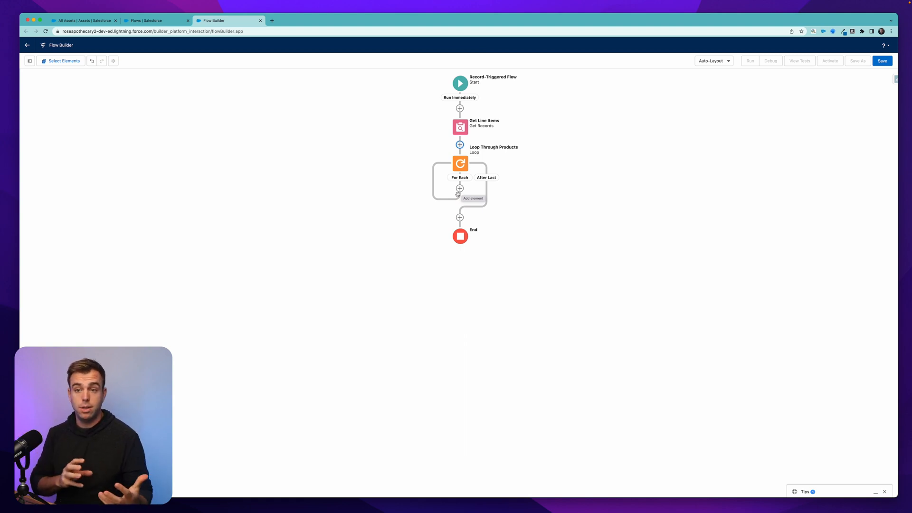
mouse_move(424, 198)
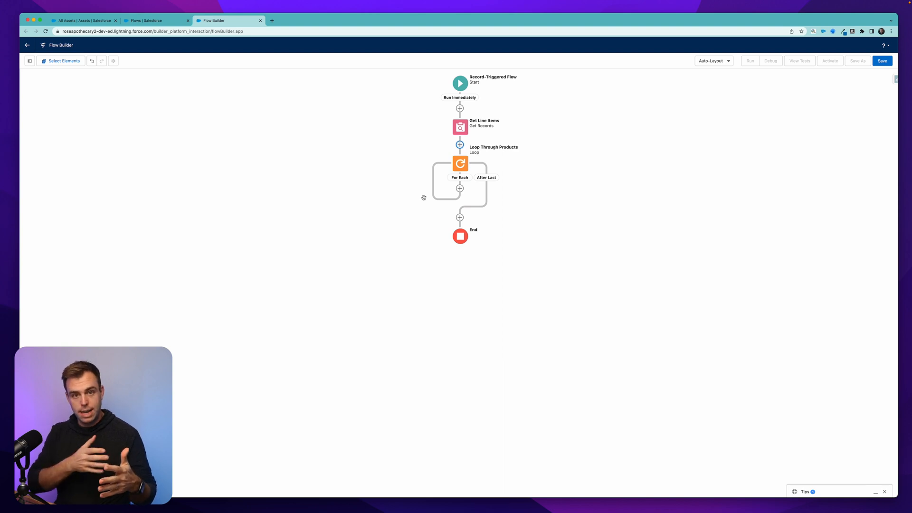
mouse_move(495, 217)
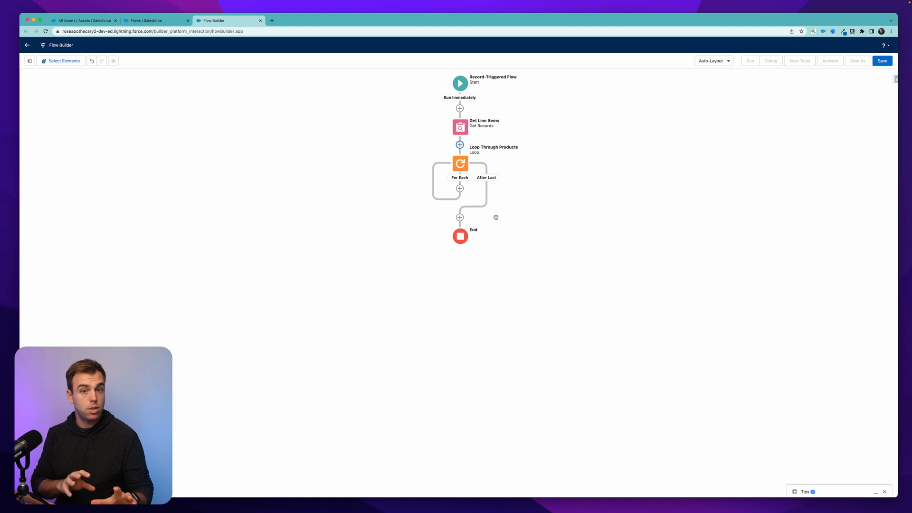
mouse_move(500, 213)
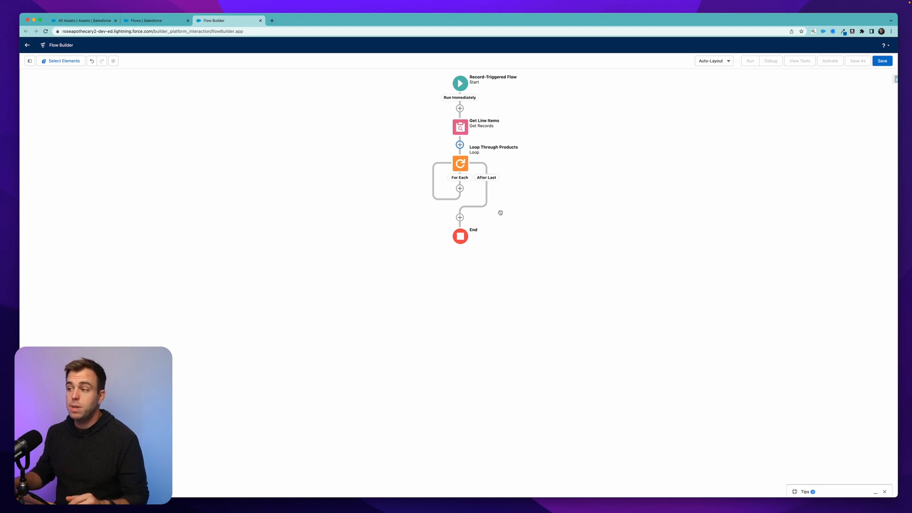
mouse_move(459, 188)
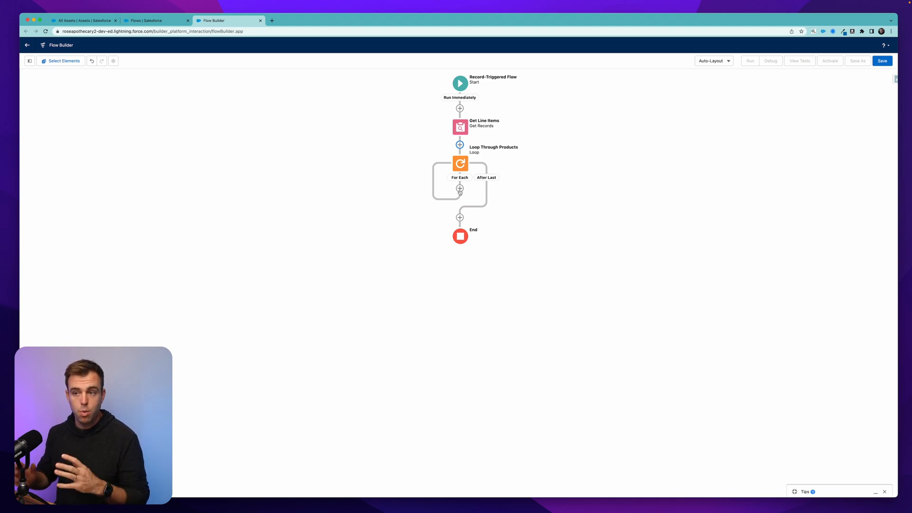
mouse_move(461, 189)
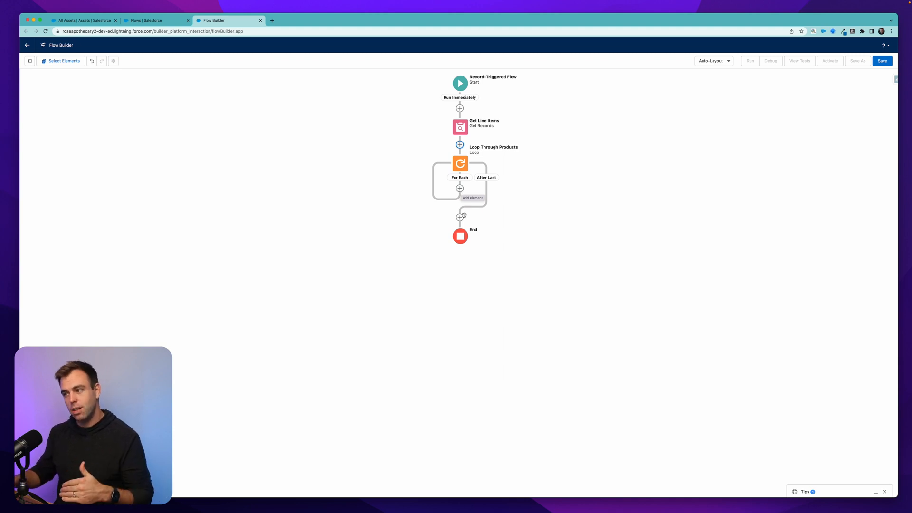
mouse_move(460, 218)
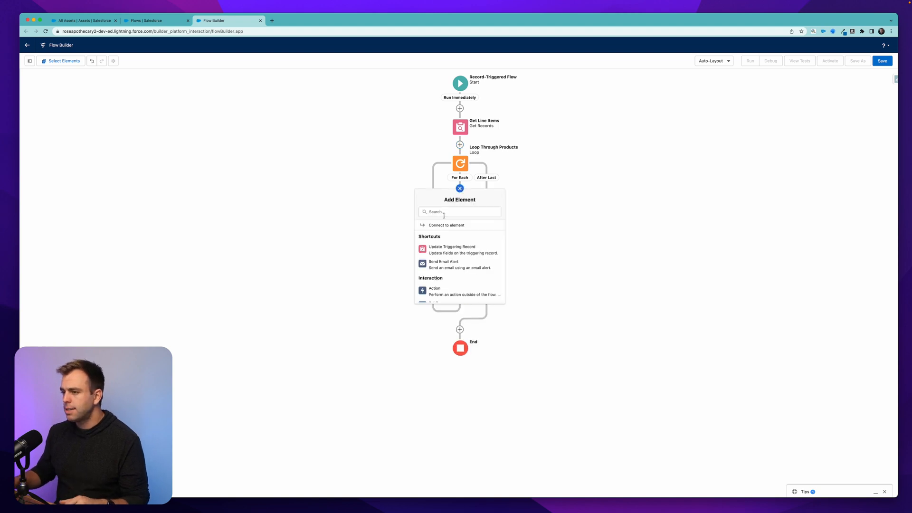
Add an Assignment labelled 'Assign Values to an Asset Variable' and list its assignable variables
scroll(down, 3)
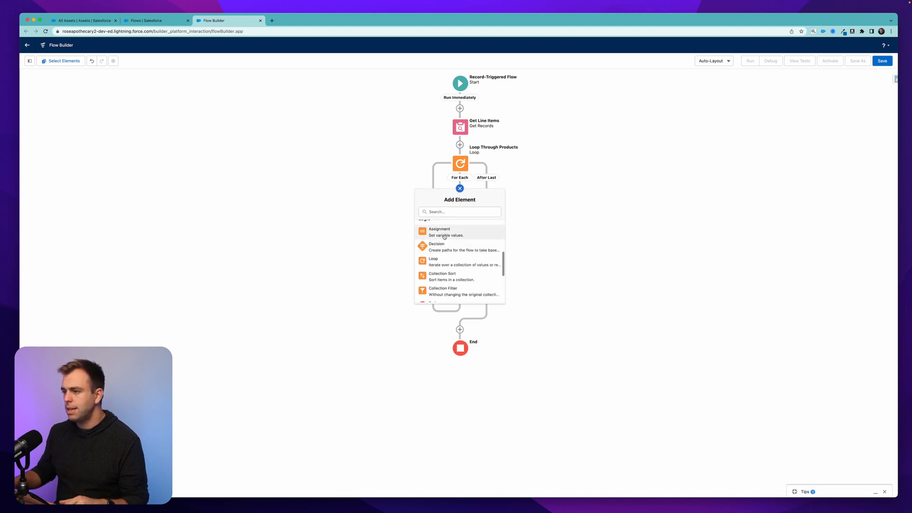
click(439, 231)
text(Assign Values to a)
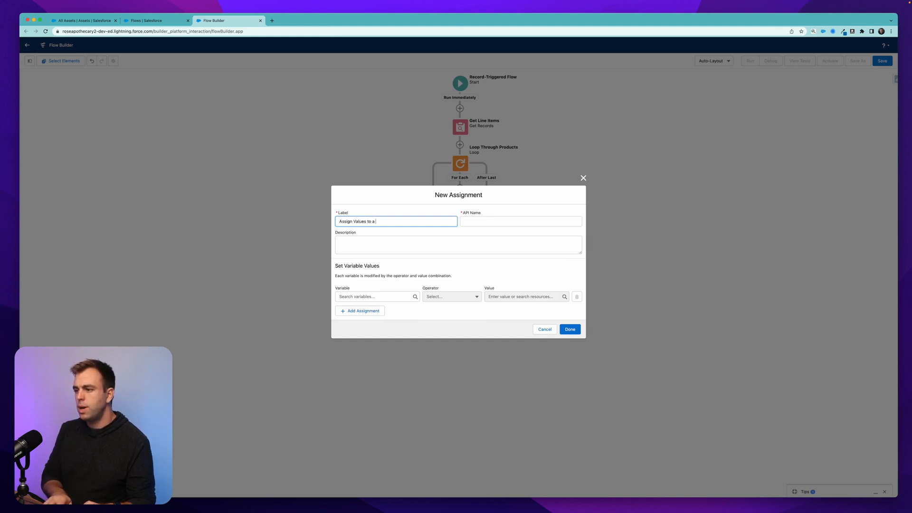
text(n)
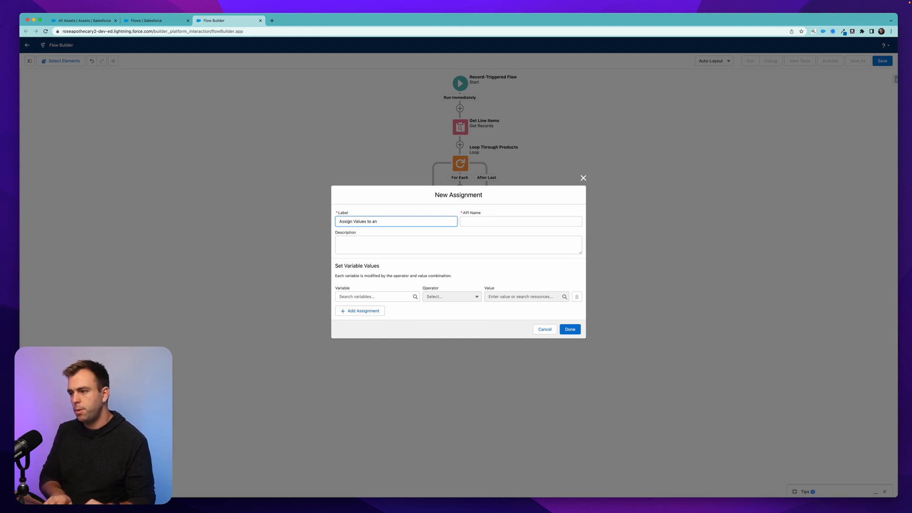
click(376, 297)
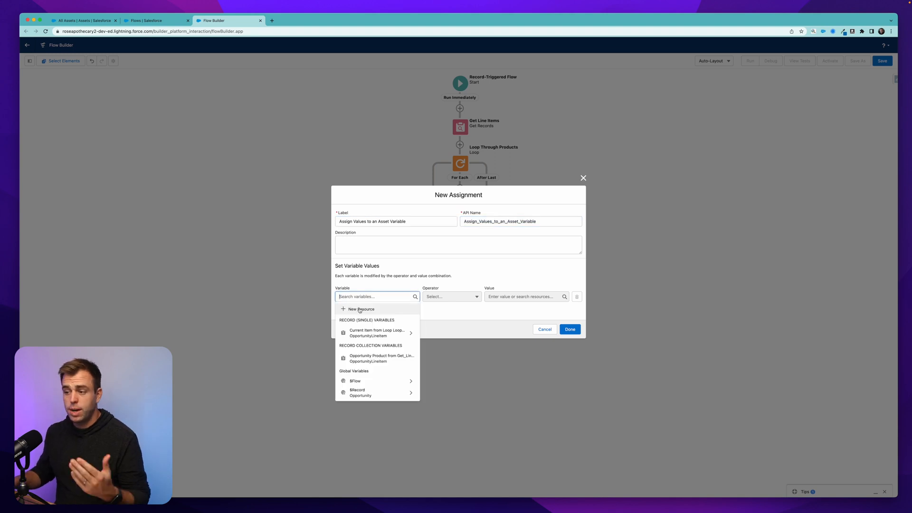
Create a new variable AnAsset with data type Record and object Asset
click(359, 309)
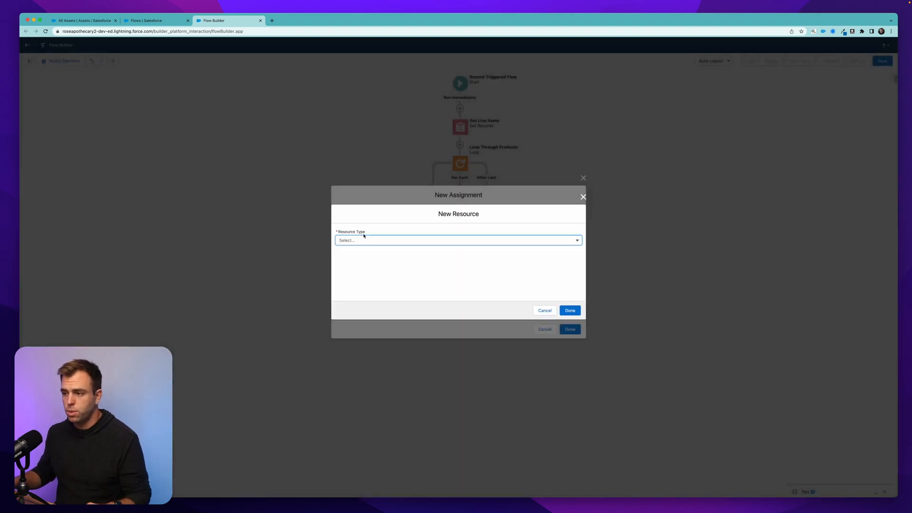
click(458, 241)
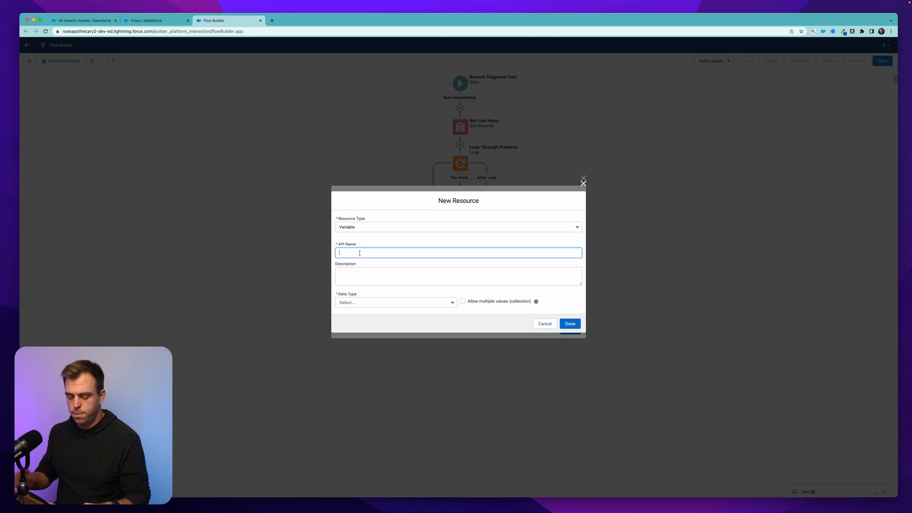
text(AnA)
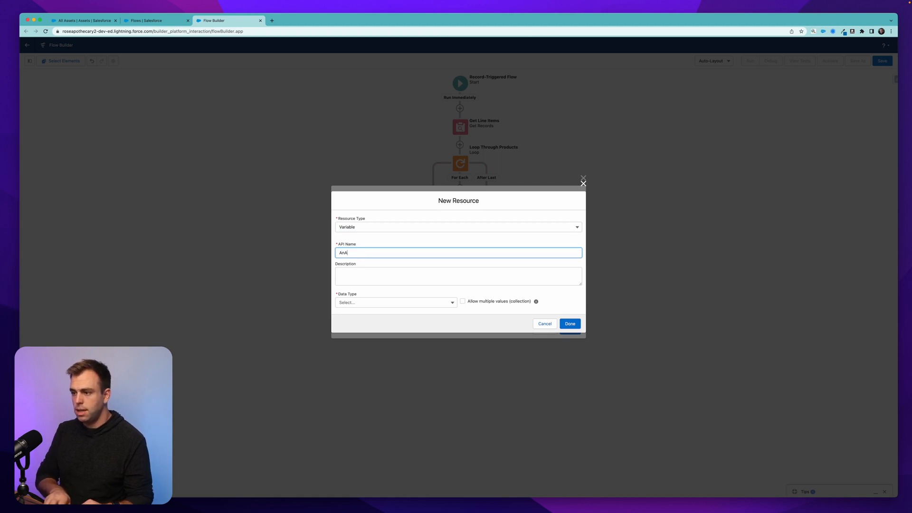
click(395, 302)
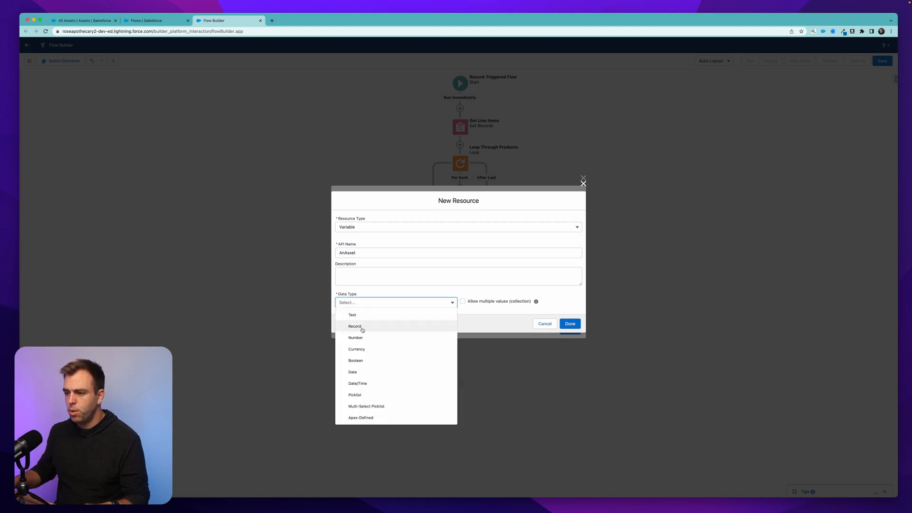
click(355, 326)
text(Asset)
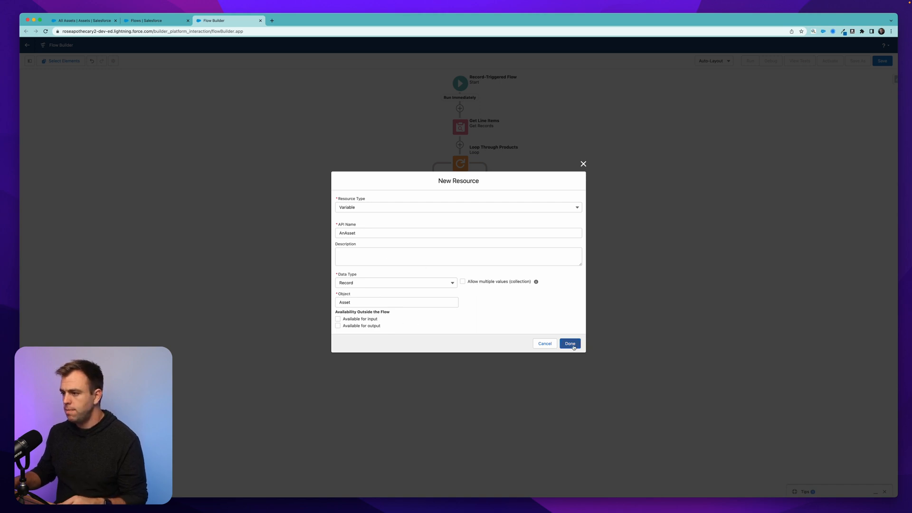
click(570, 343)
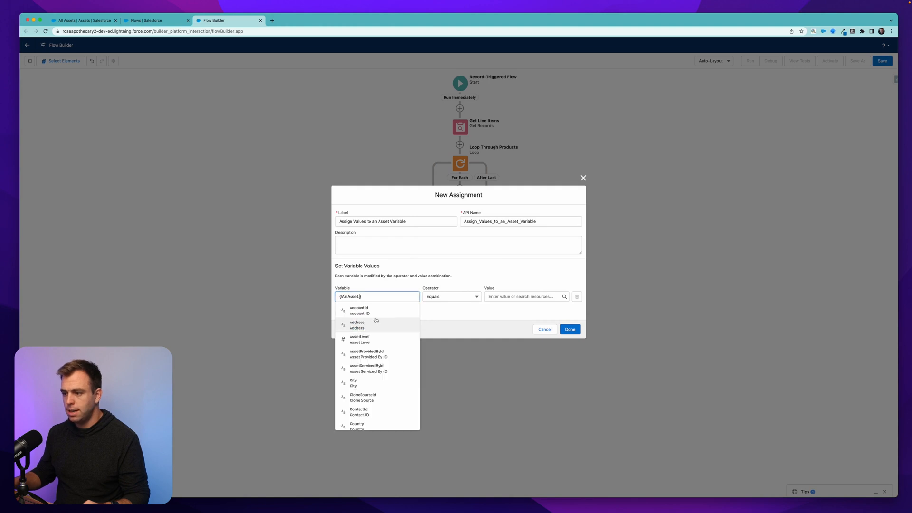
mouse_move(374, 339)
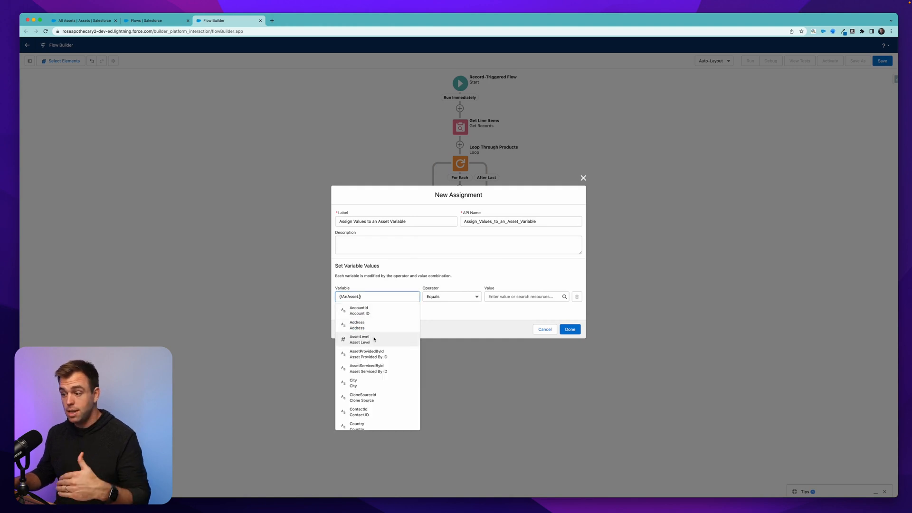
Add assignment rows targeting AnAsset's Account ID, Product ID, Quantity and Purchase Date fields
scroll(down, 3)
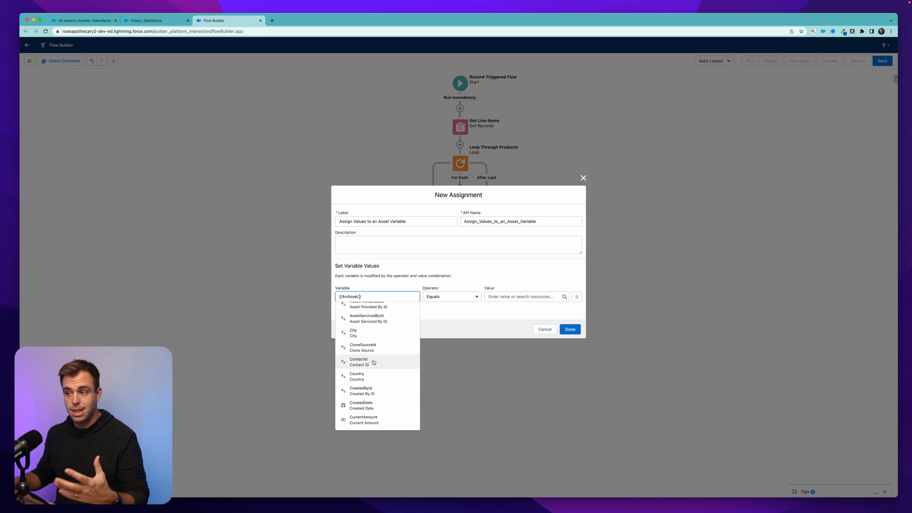
scroll(up, 3)
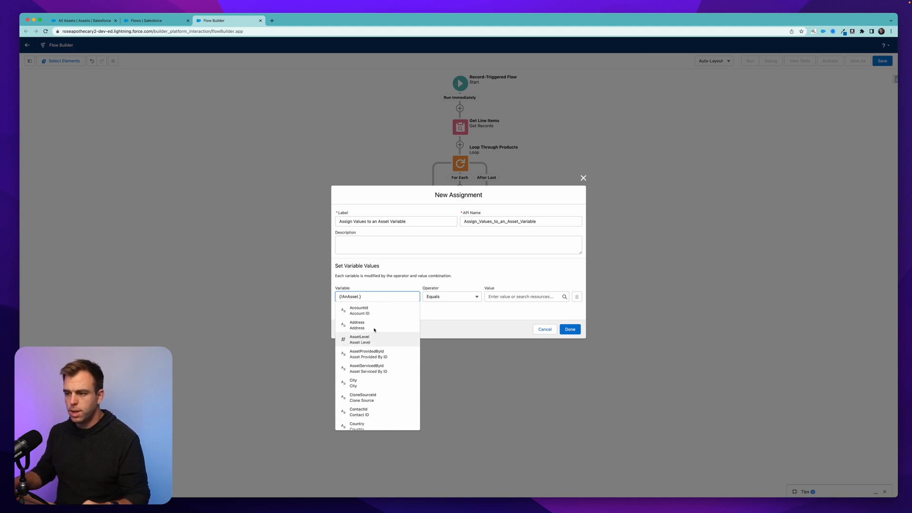
click(359, 311)
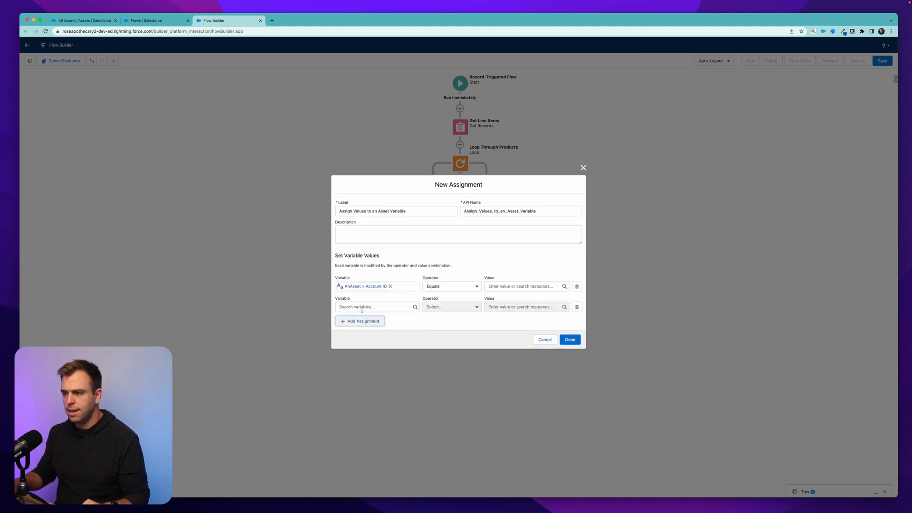
text(an)
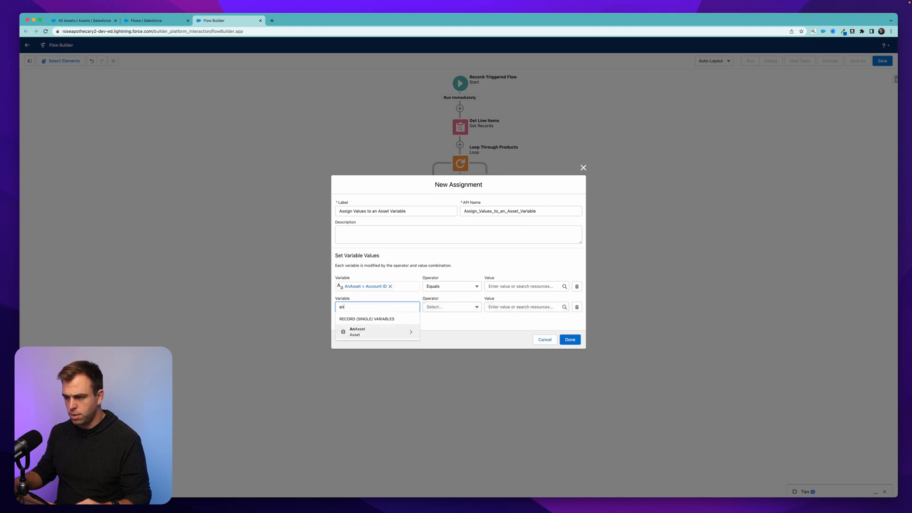
click(377, 331)
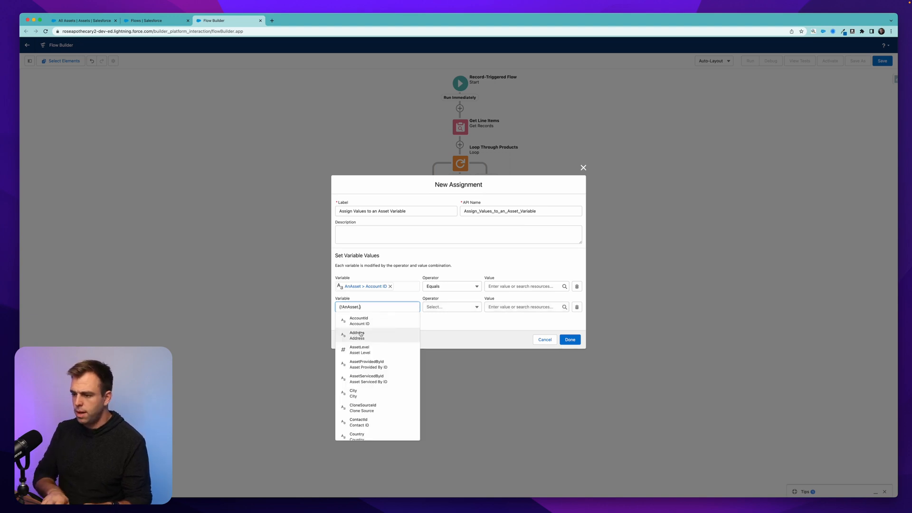
text(prod)
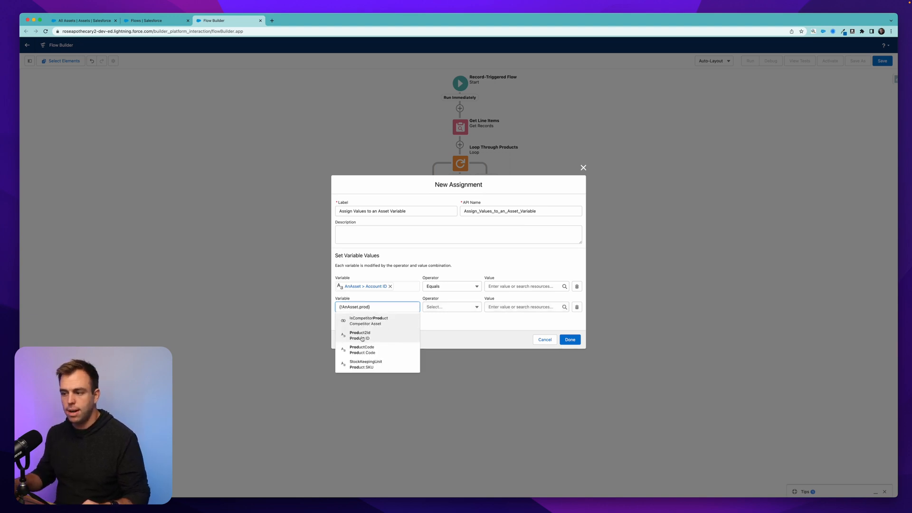
click(360, 335)
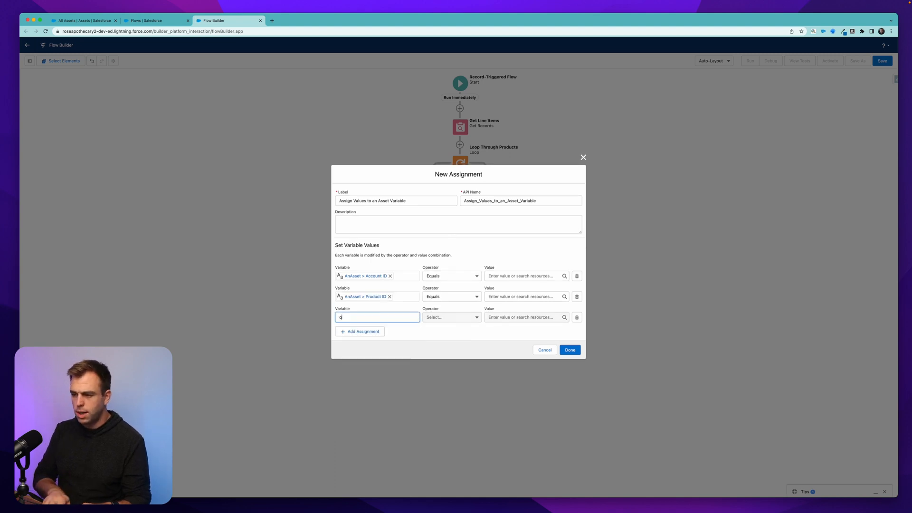
text(a)
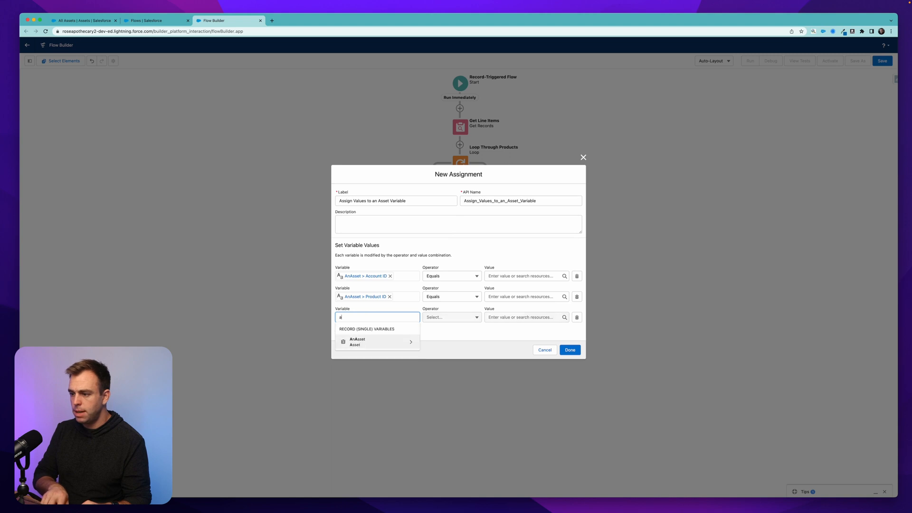
click(357, 342)
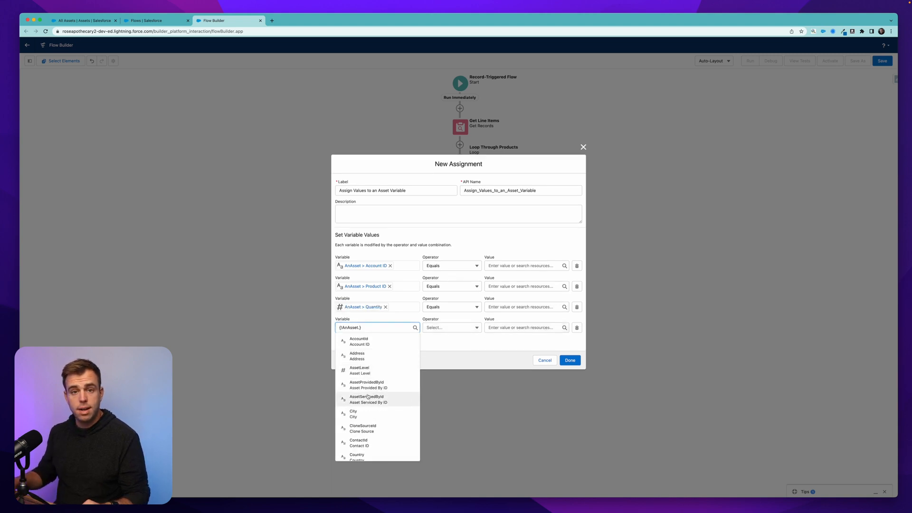
scroll(down, 3)
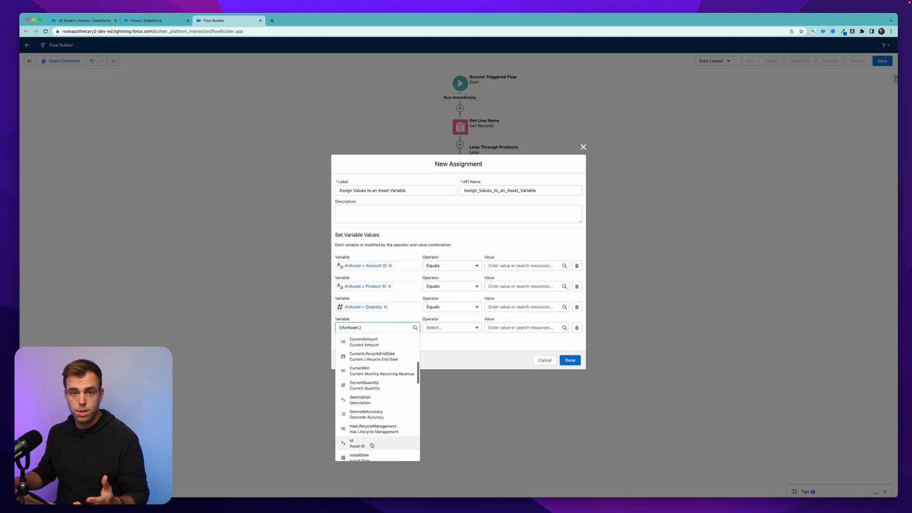
scroll(down, 3)
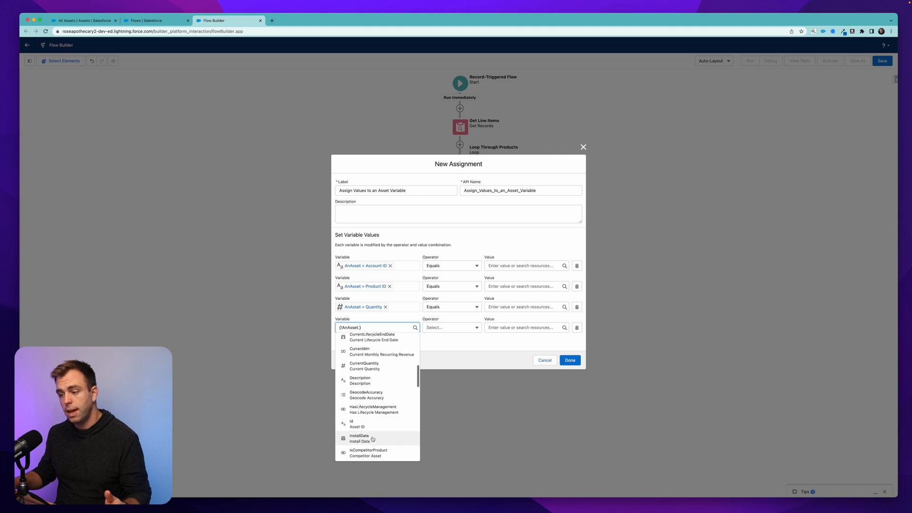
scroll(down, 3)
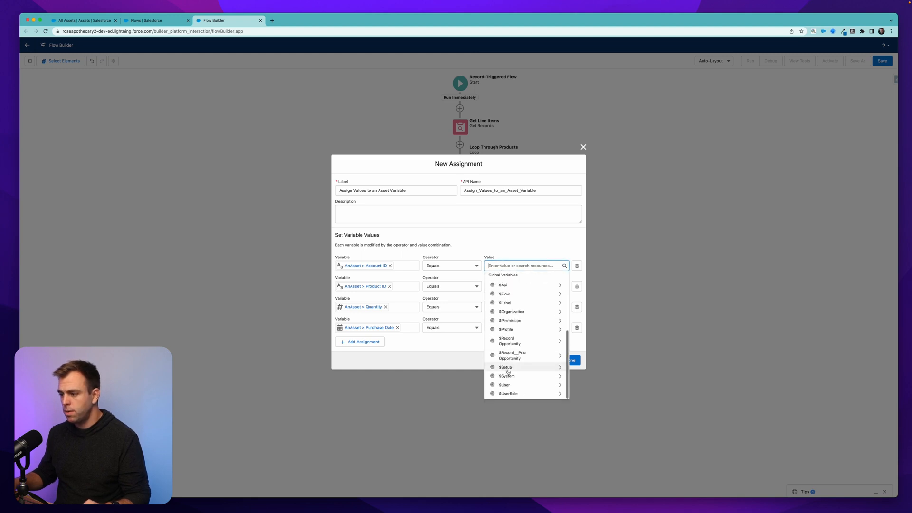
Set values to $Record.AccountId, loop item Product ID and Quantity, and $Record Close Date
text({!$Record.ac)
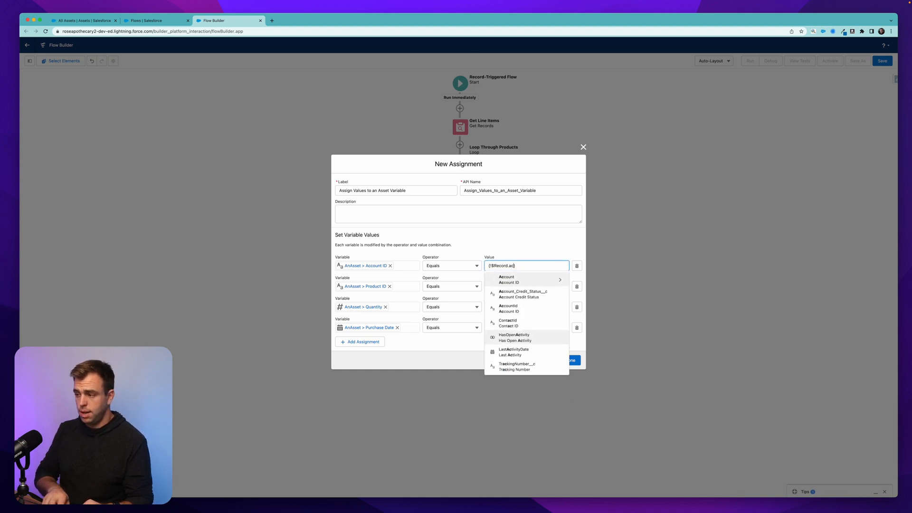
click(508, 309)
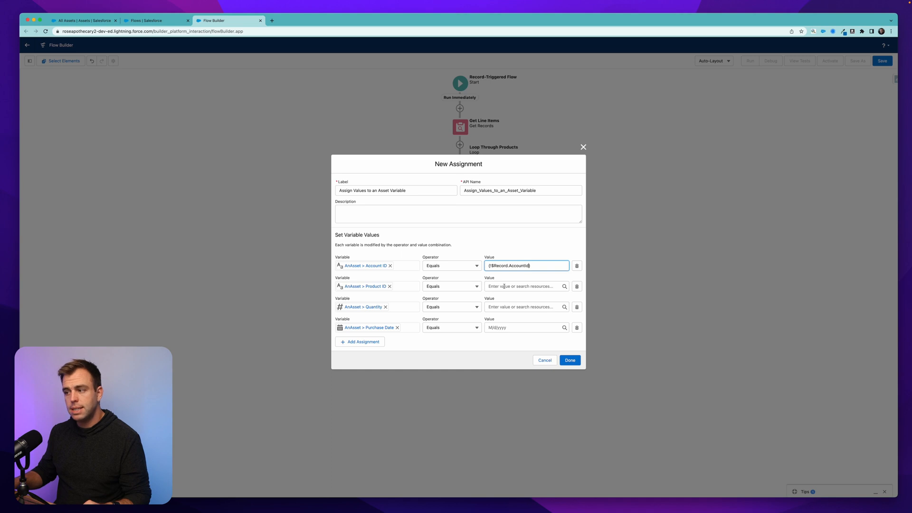
click(524, 285)
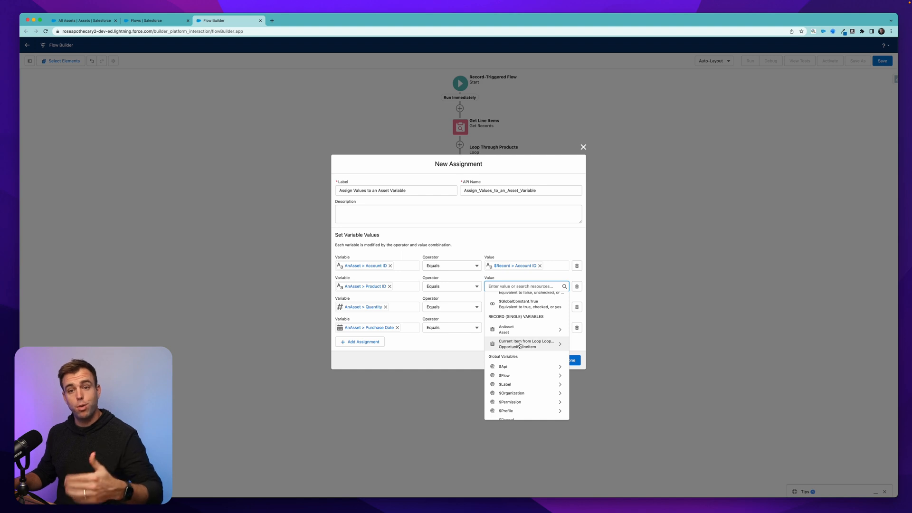
mouse_move(516, 347)
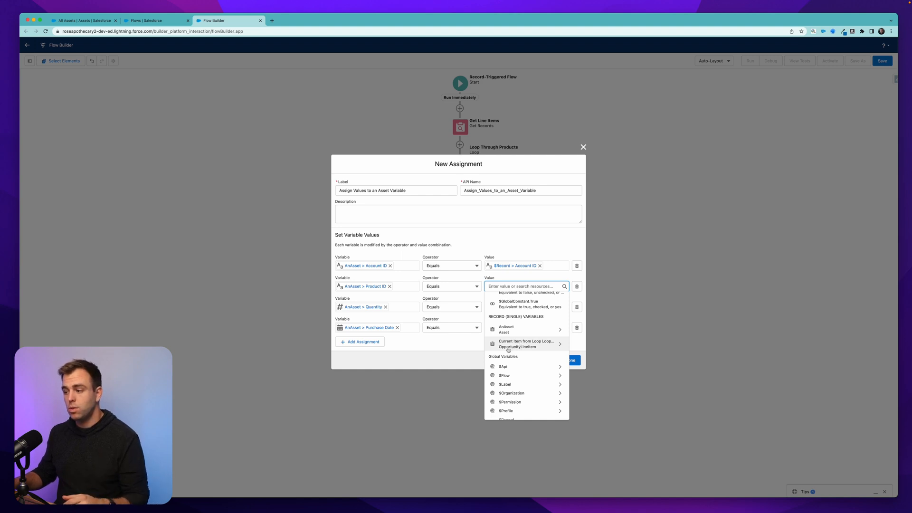
mouse_move(526, 343)
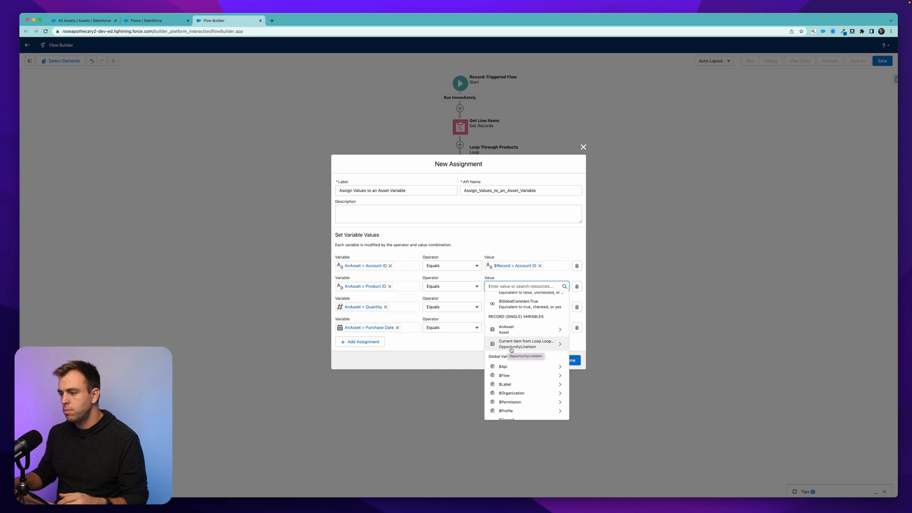
click(526, 344)
text(c)
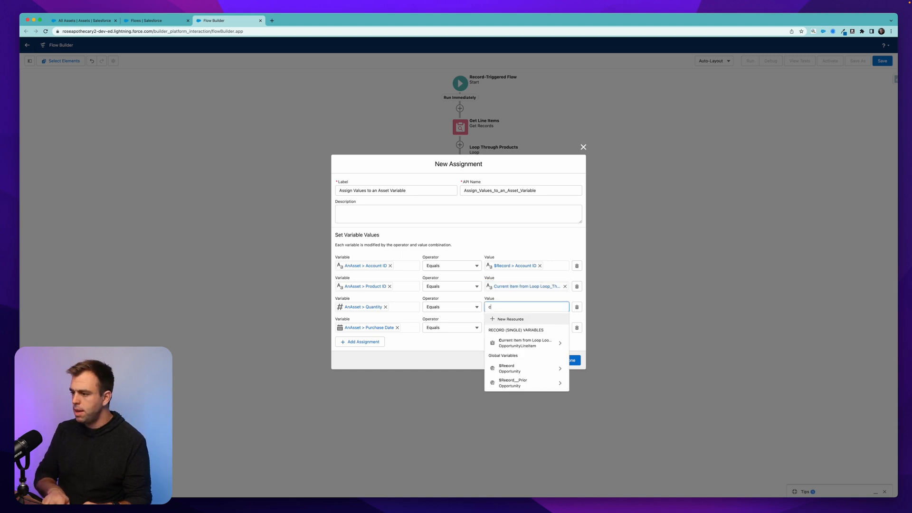
click(526, 342)
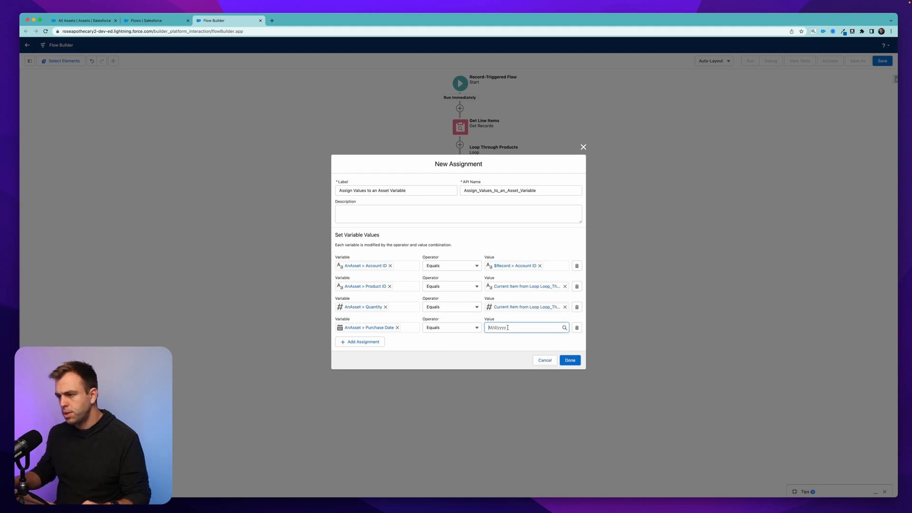
text(oppi)
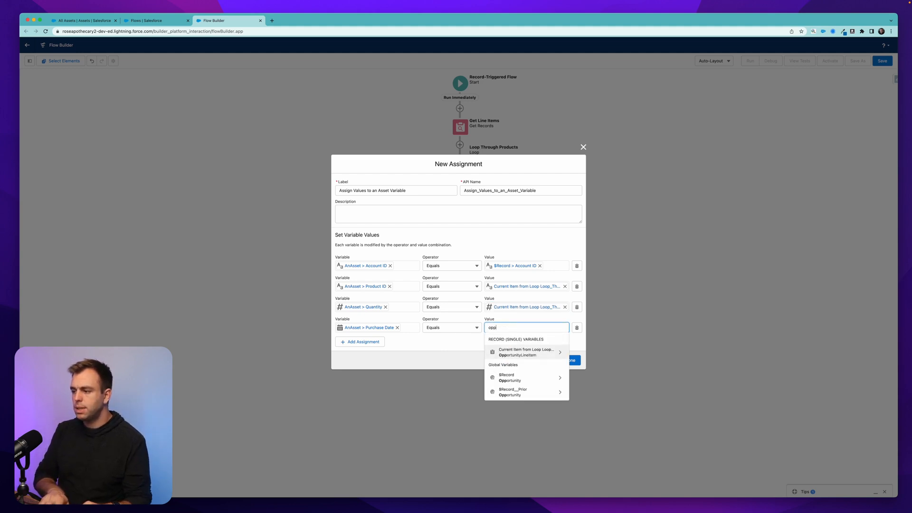
click(513, 385)
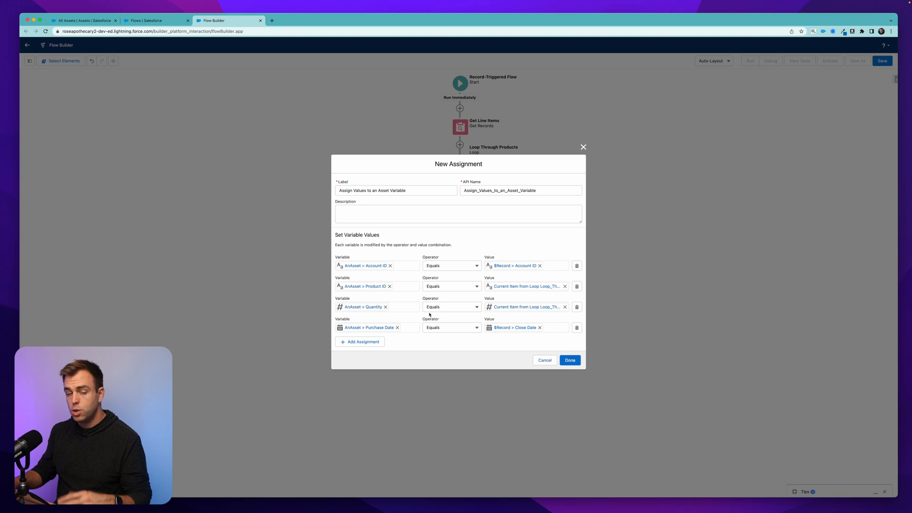
mouse_move(515, 280)
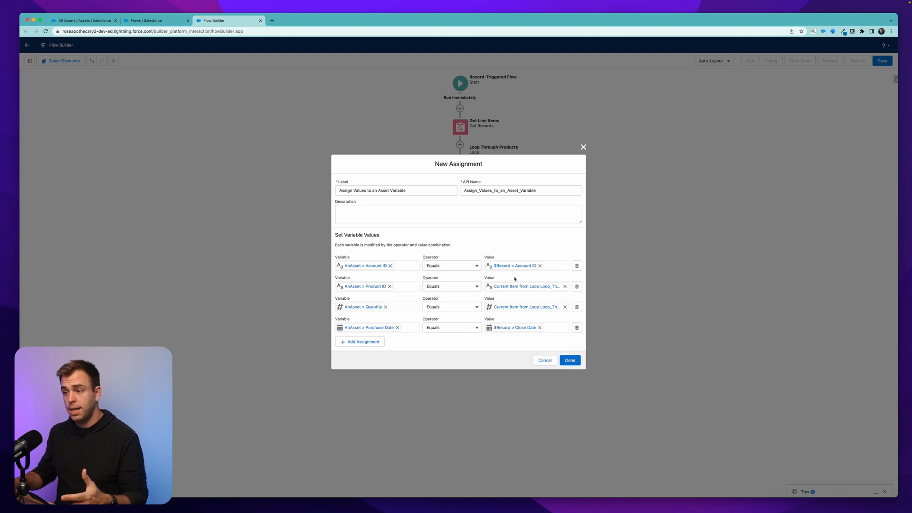
mouse_move(515, 273)
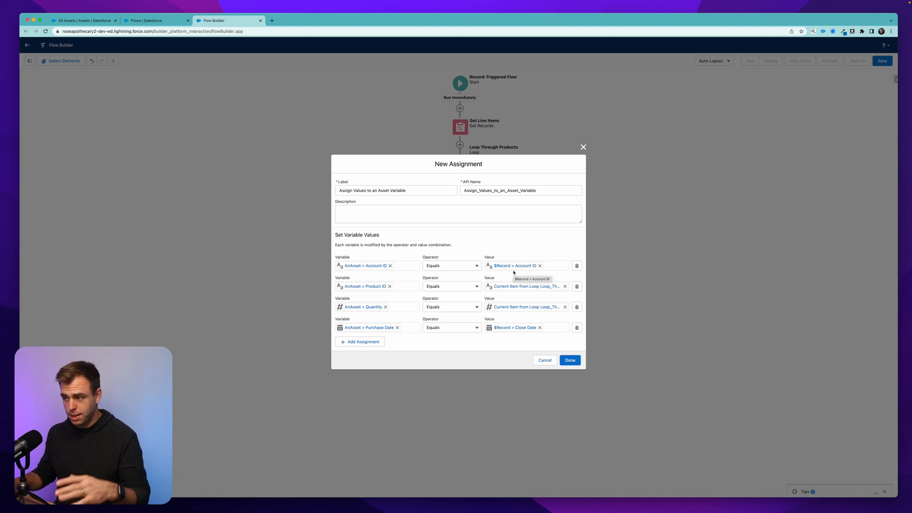
mouse_move(526, 286)
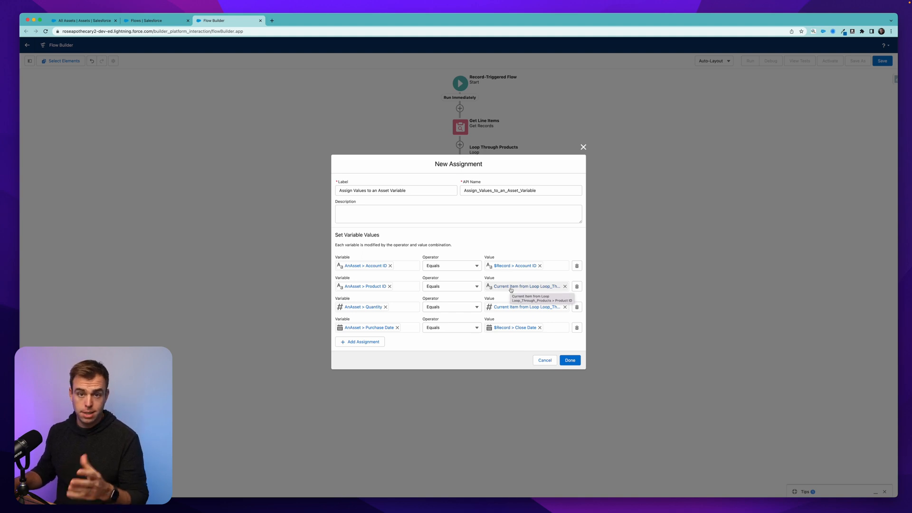
mouse_move(526, 306)
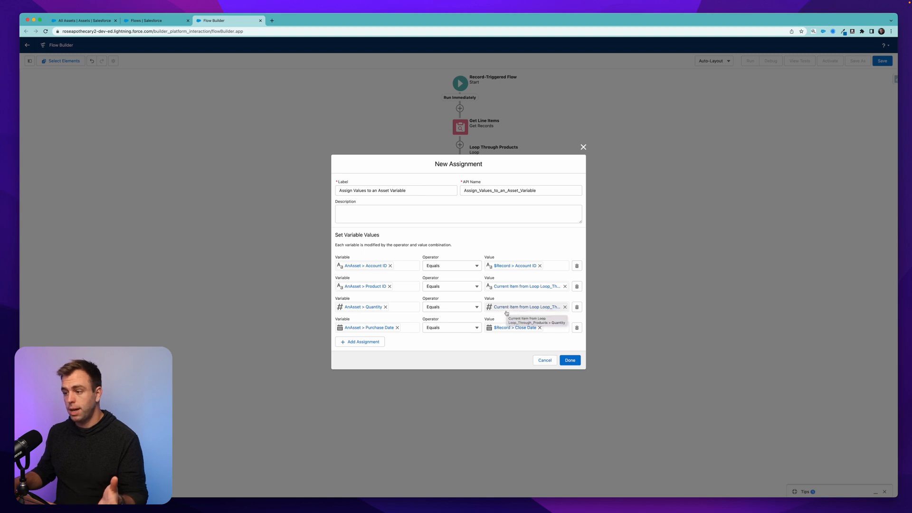
mouse_move(515, 328)
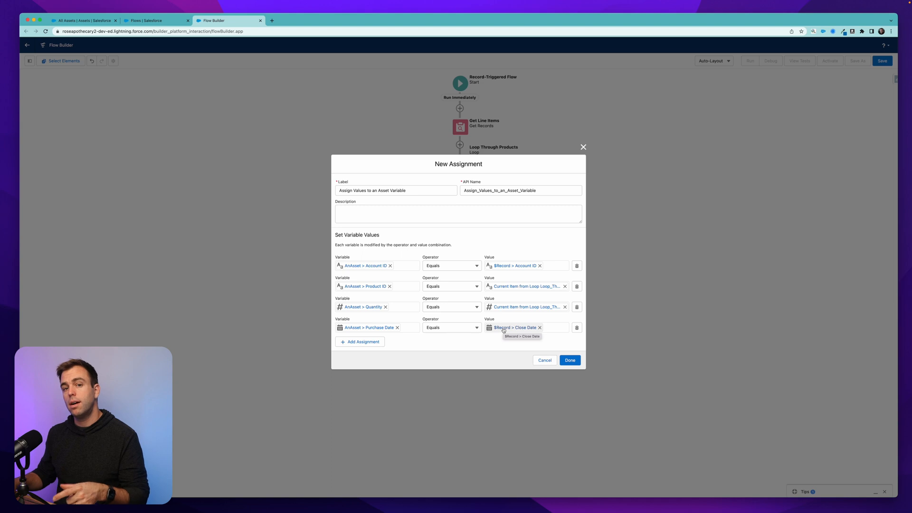
click(569, 360)
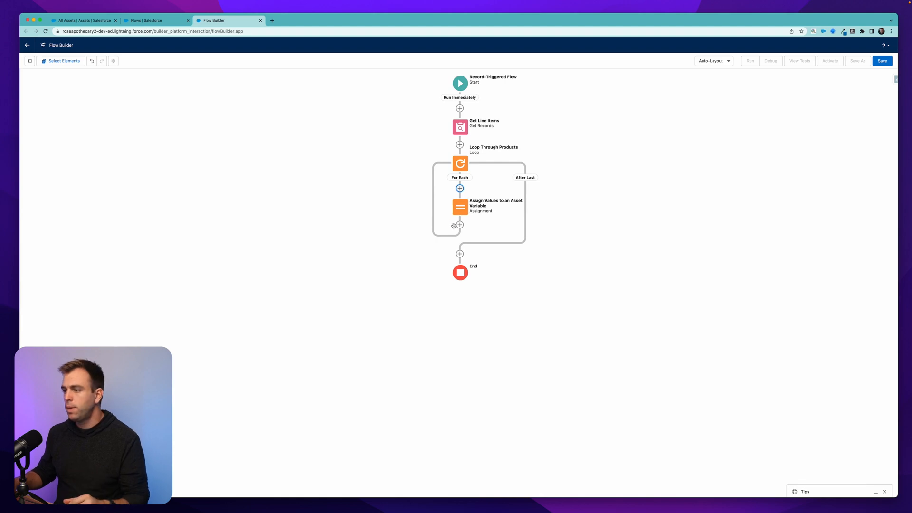
Add an Assignment after the first one, labelled 'Add the Asset to a Collection'
click(460, 225)
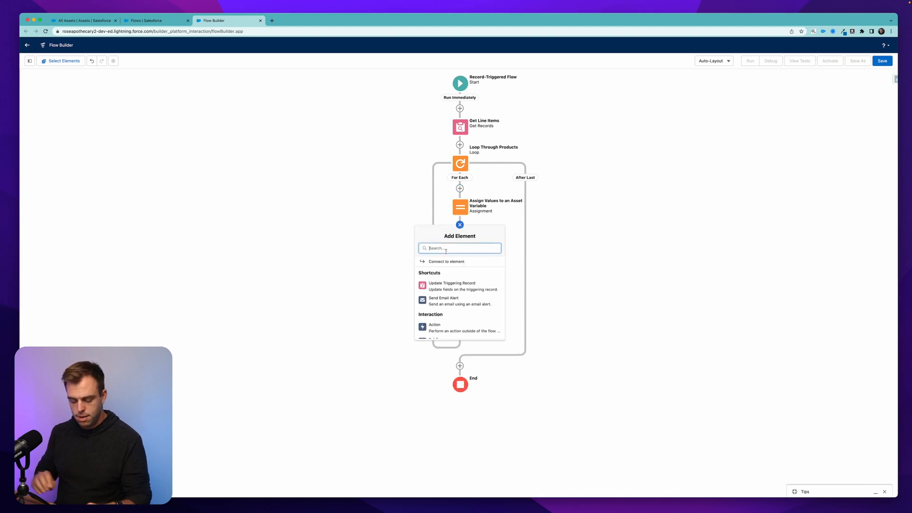
text(assi)
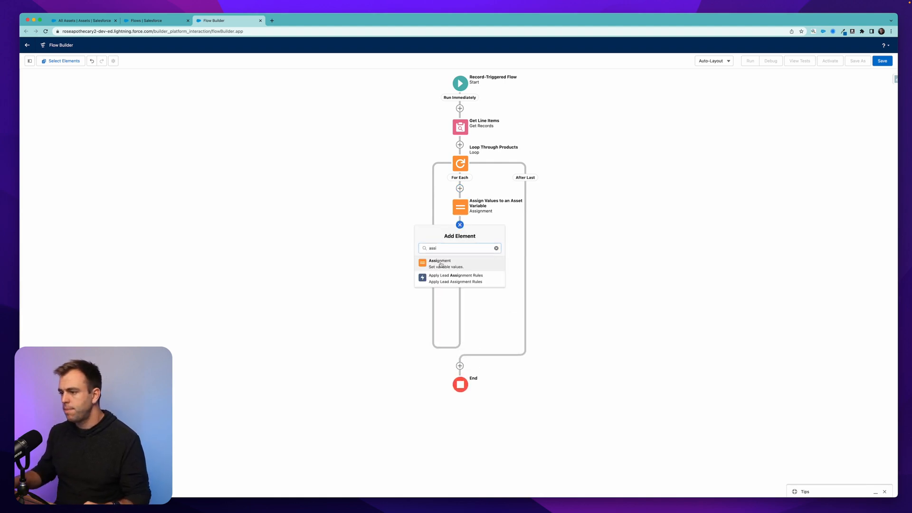
click(439, 263)
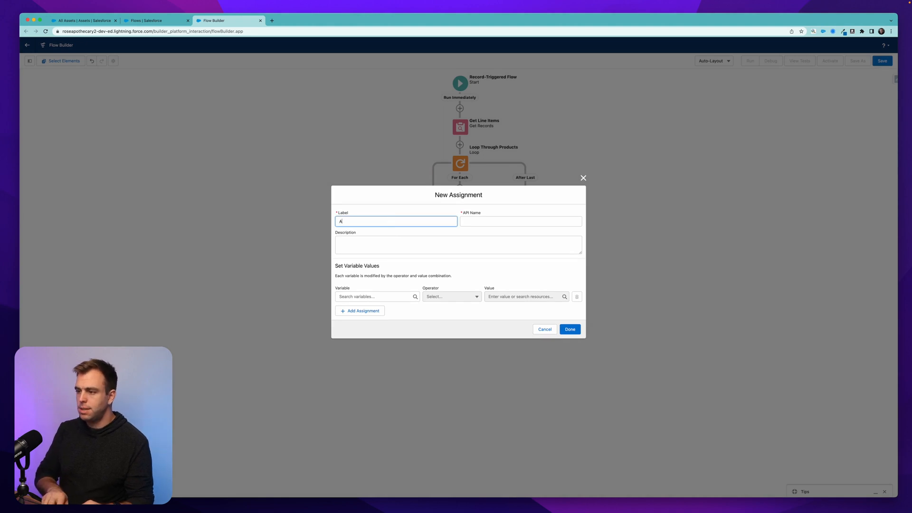
text(Add the Asset to)
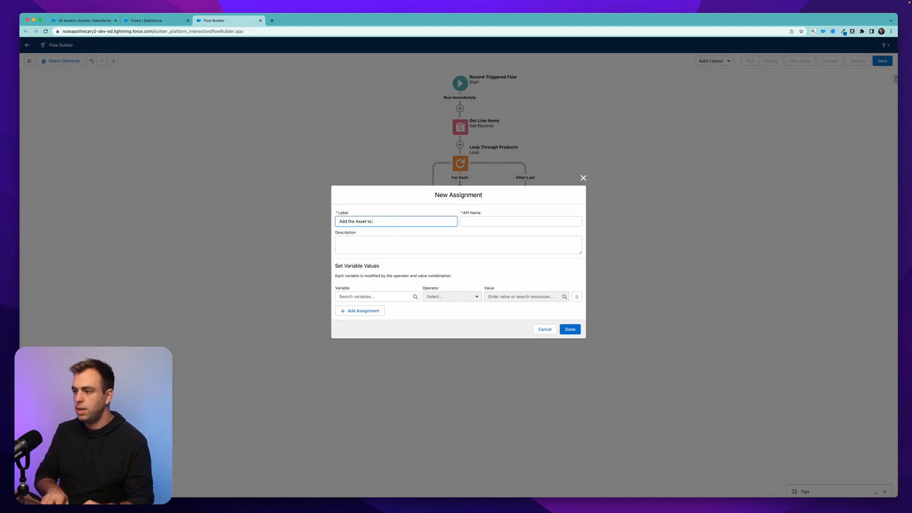
Create the TheAssets variable holding multiple Asset records as the assignment target
click(375, 296)
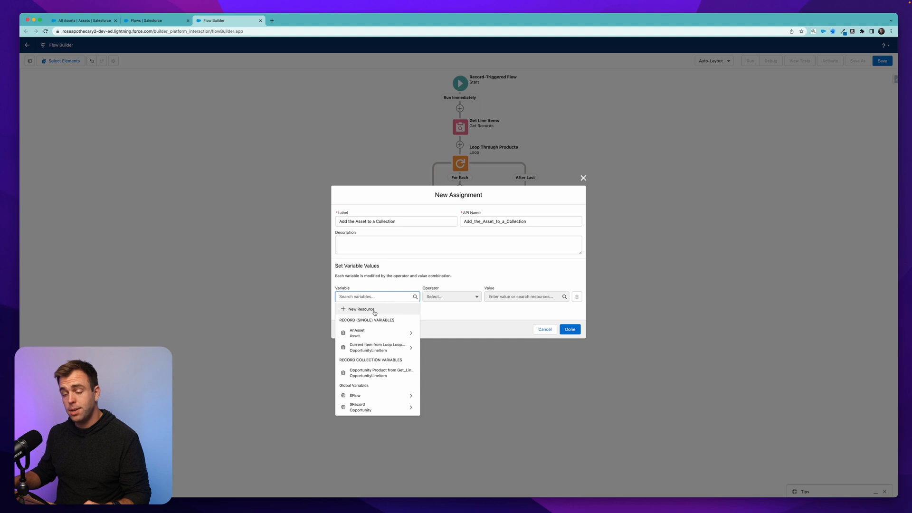
click(358, 309)
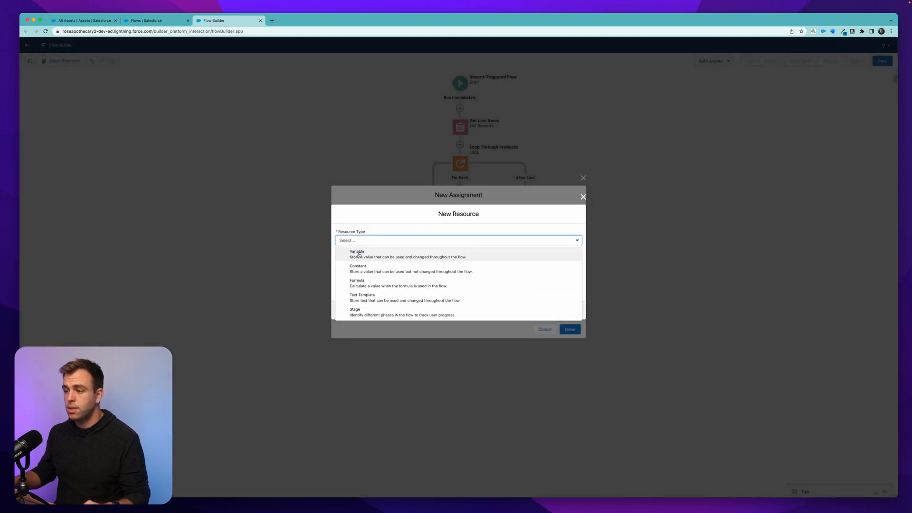
click(357, 251)
text(TheAssets)
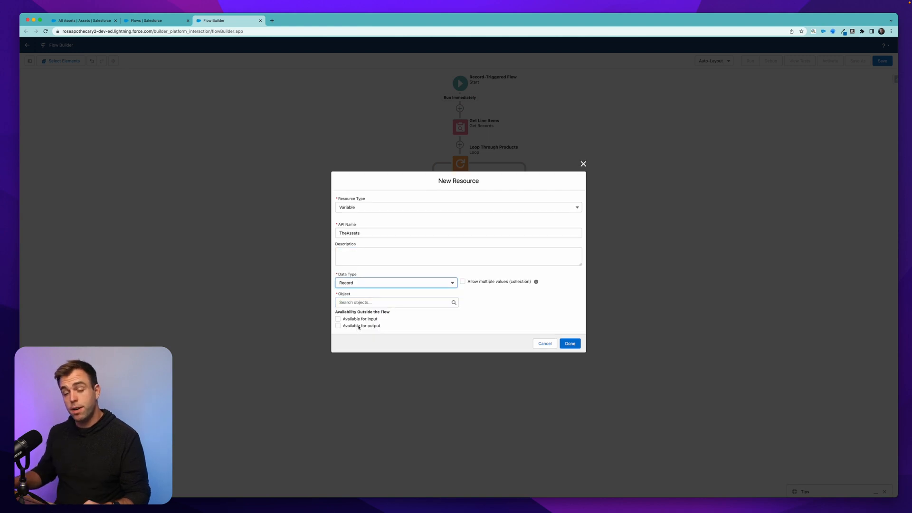
click(462, 281)
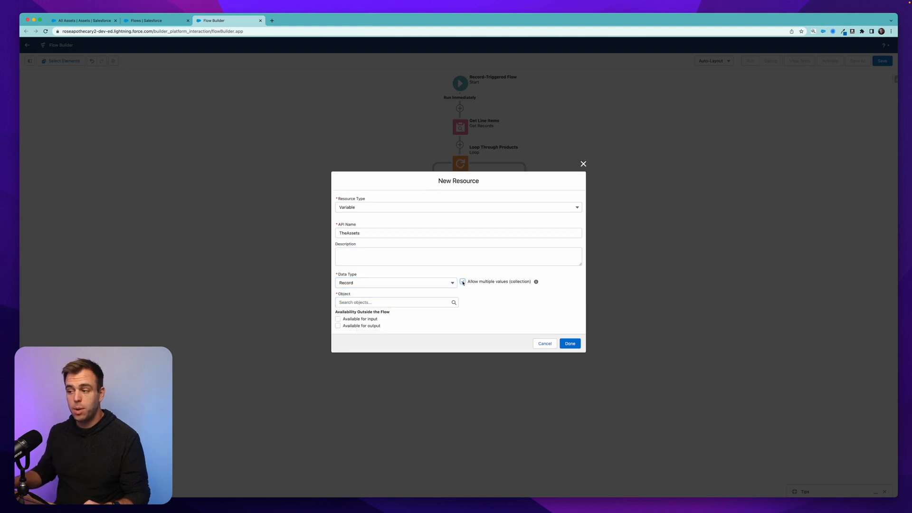
click(396, 303)
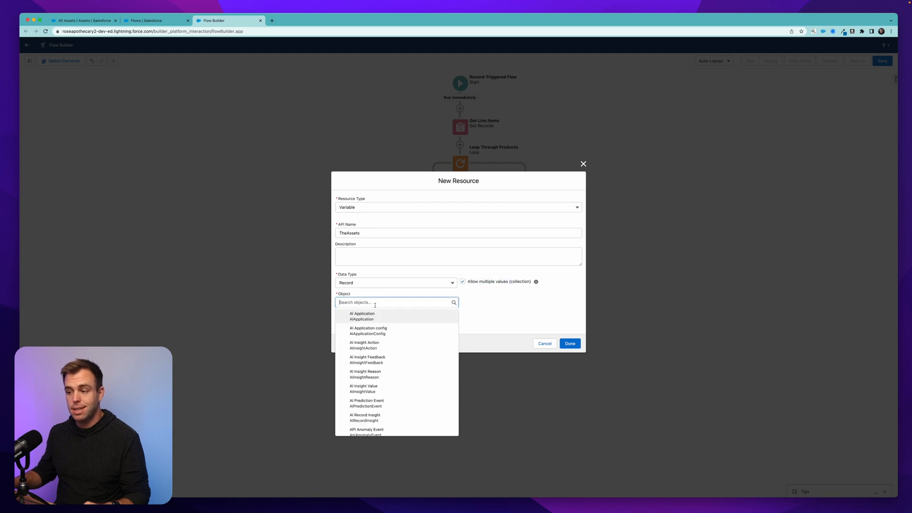
text(asset)
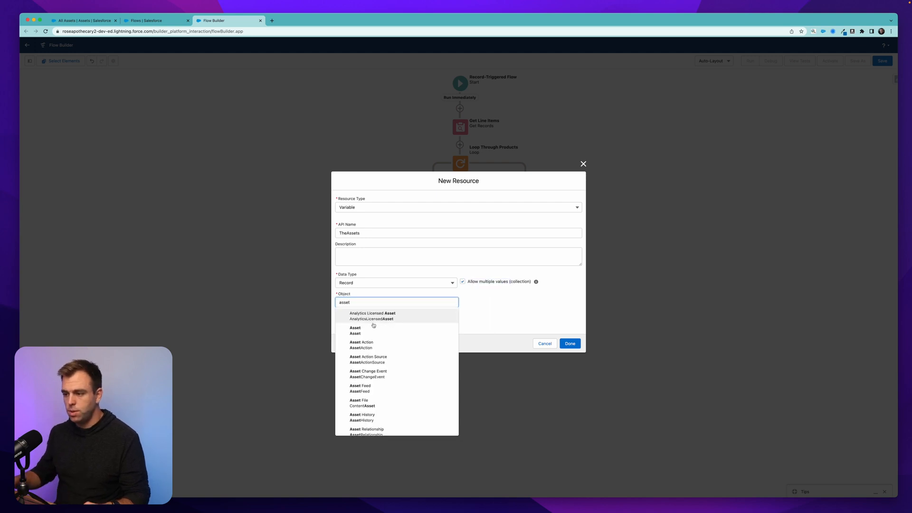
click(355, 327)
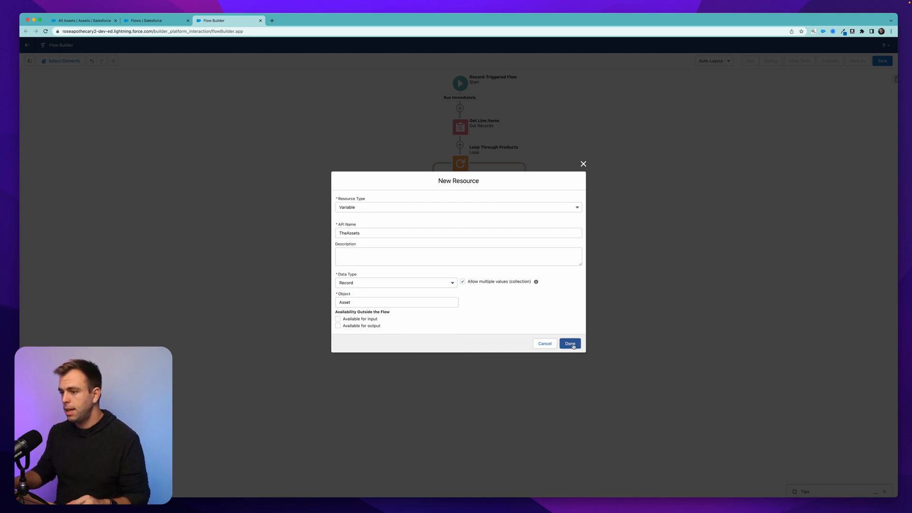
click(569, 343)
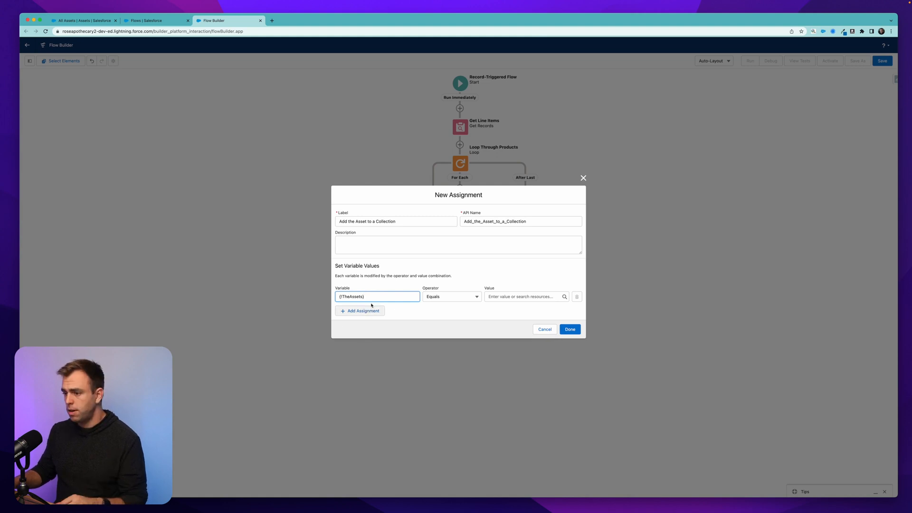
Assign TheAssets with operator Add and value AnAsset, and save the assignment
click(451, 296)
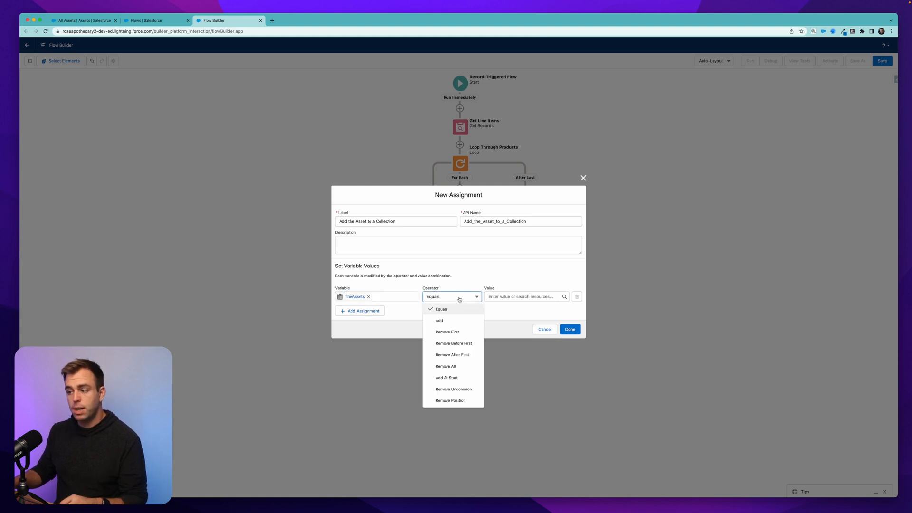
click(439, 321)
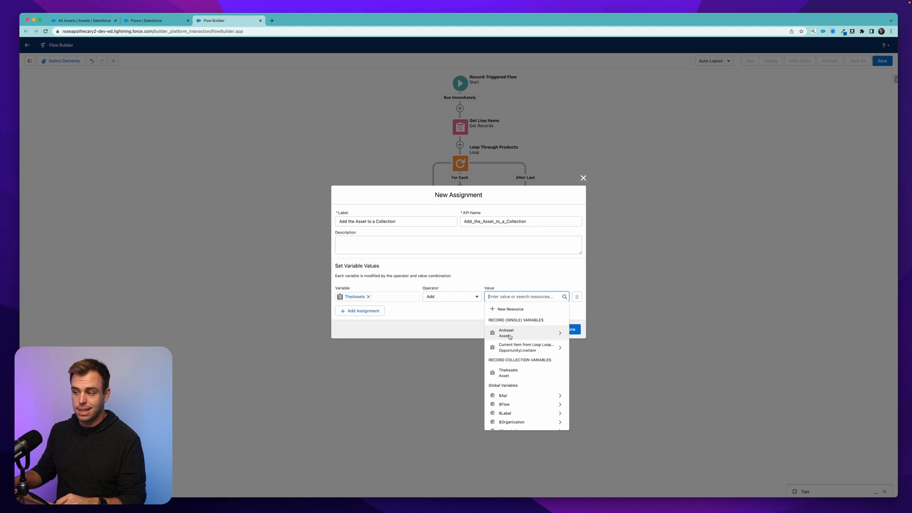
click(505, 332)
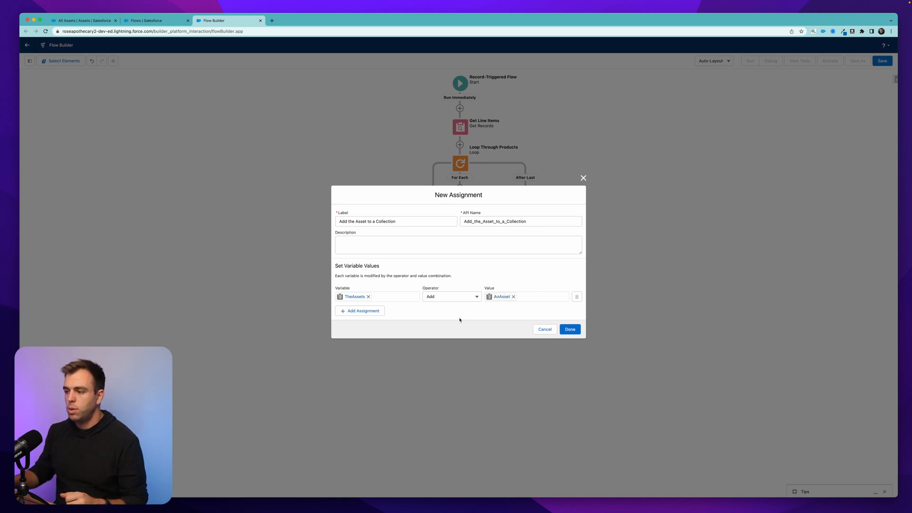
click(569, 329)
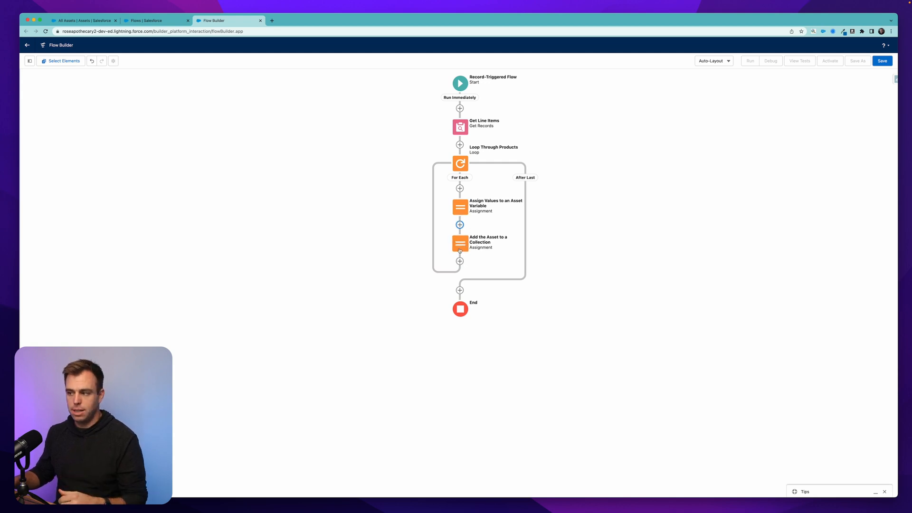
Add a Create Records step after the loop, set to create multiple records
click(458, 291)
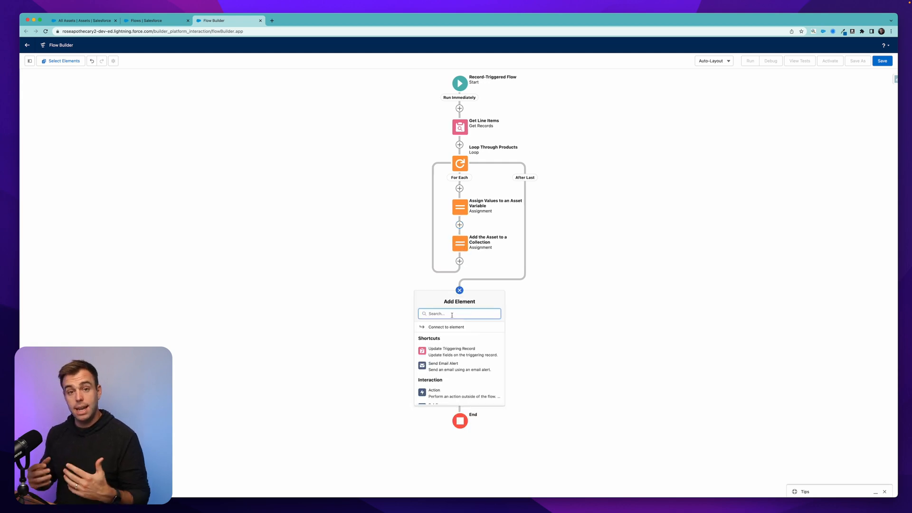
text(create)
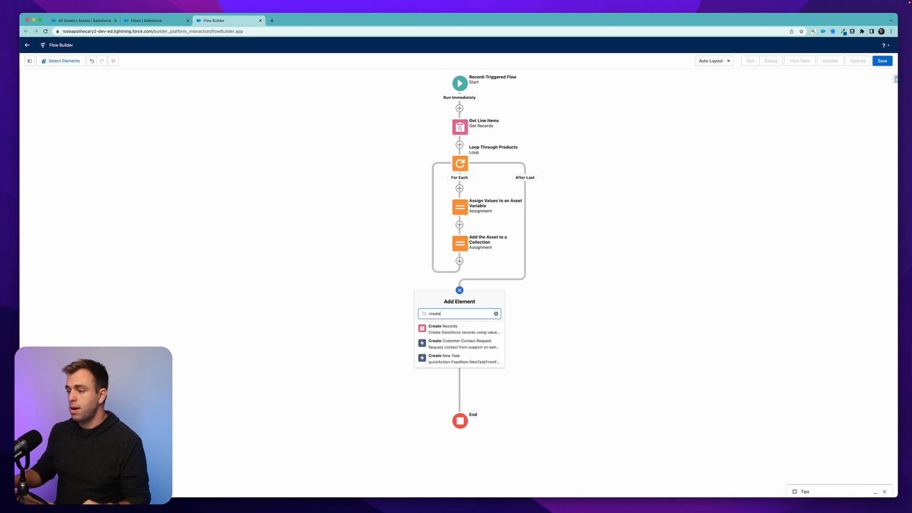
click(443, 327)
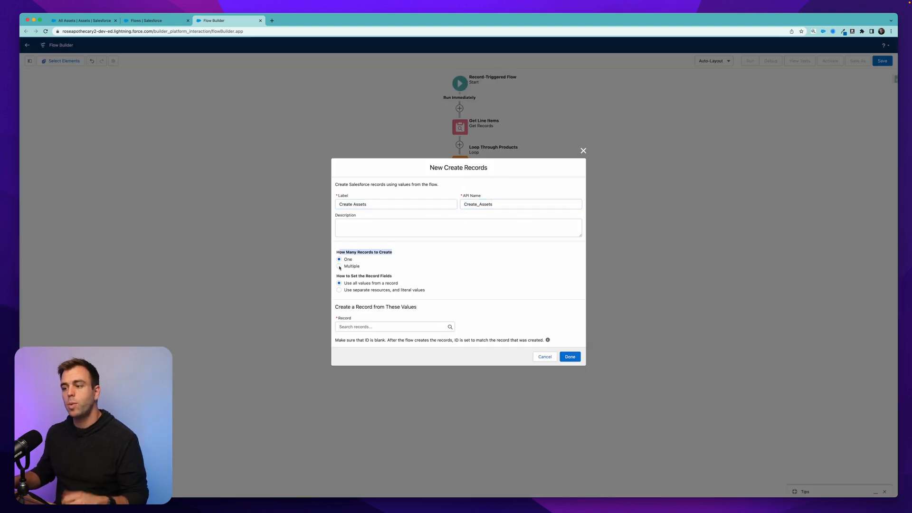
click(340, 267)
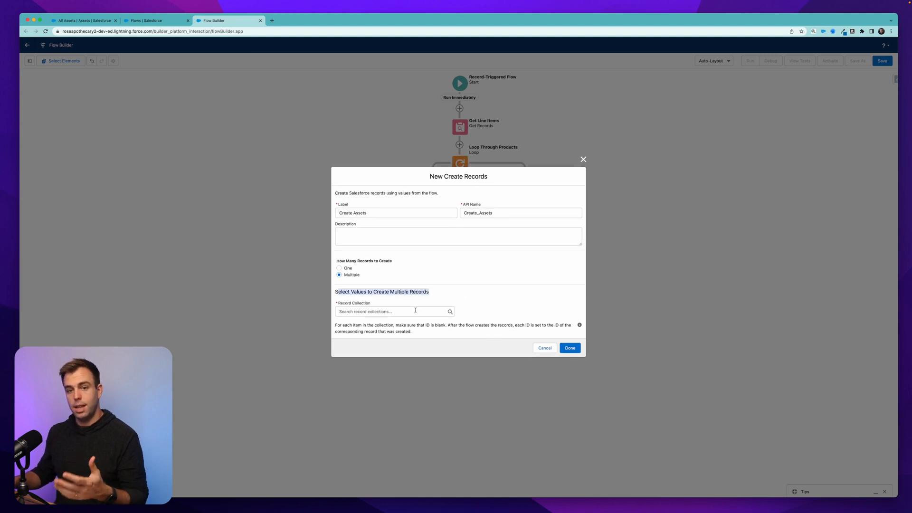
click(394, 311)
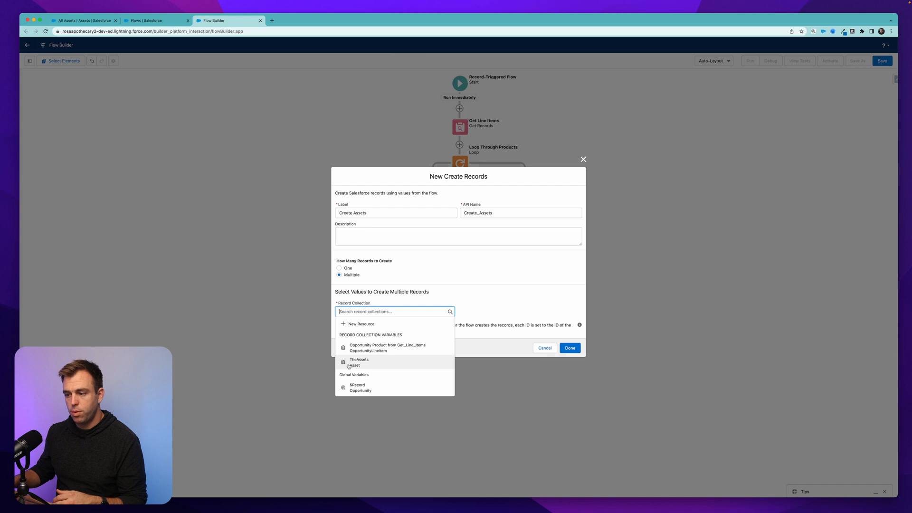
mouse_move(399, 353)
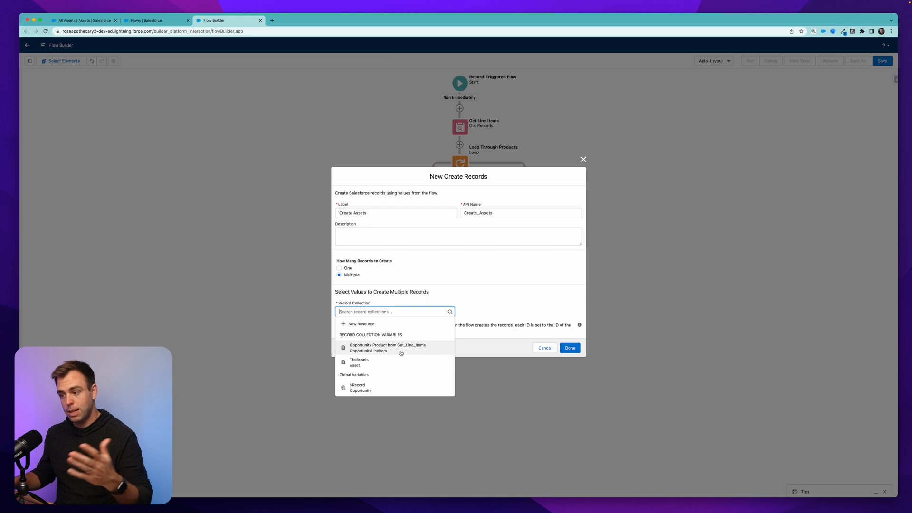
mouse_move(373, 362)
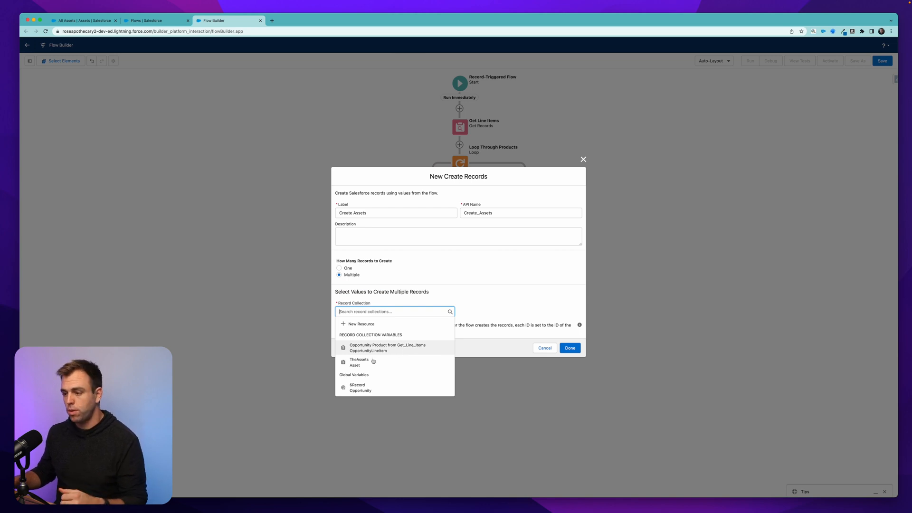
Create the records from the TheAssets collection and save the flow
click(359, 361)
text(Opportunity - Create Assets when Won)
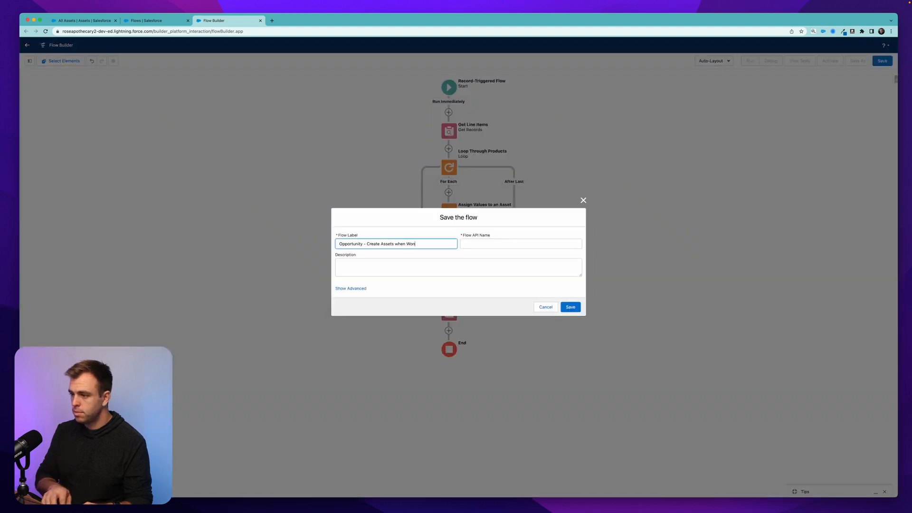
click(569, 306)
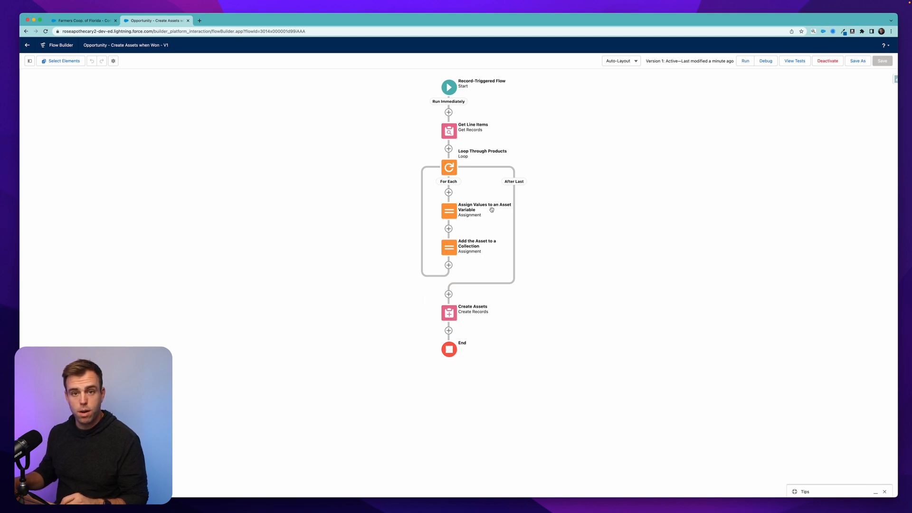
click(449, 210)
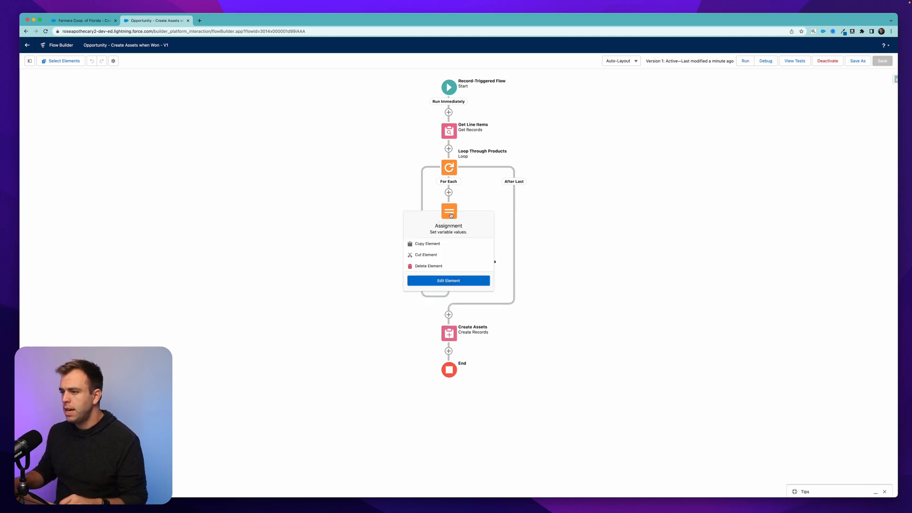
Add an assignment row setting AnAsset's Asset Name from the current loop item
click(449, 280)
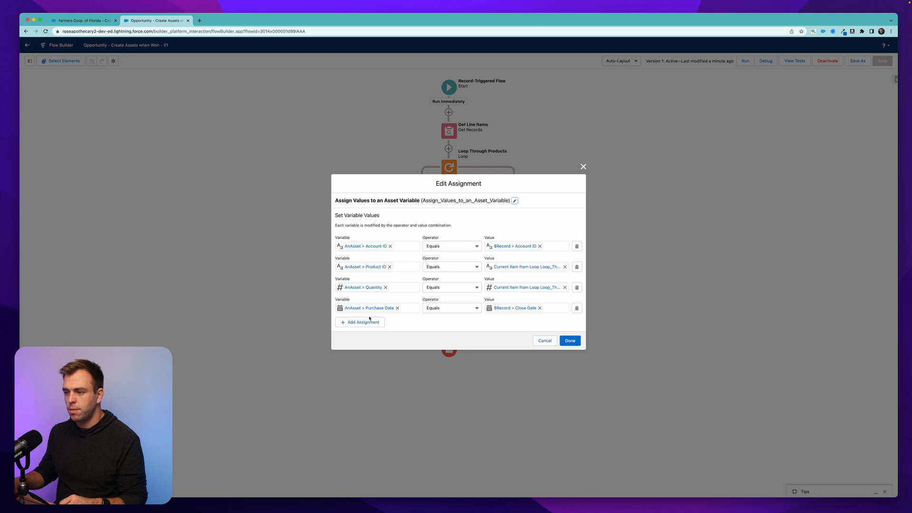
click(360, 322)
text({!AnAsset.name})
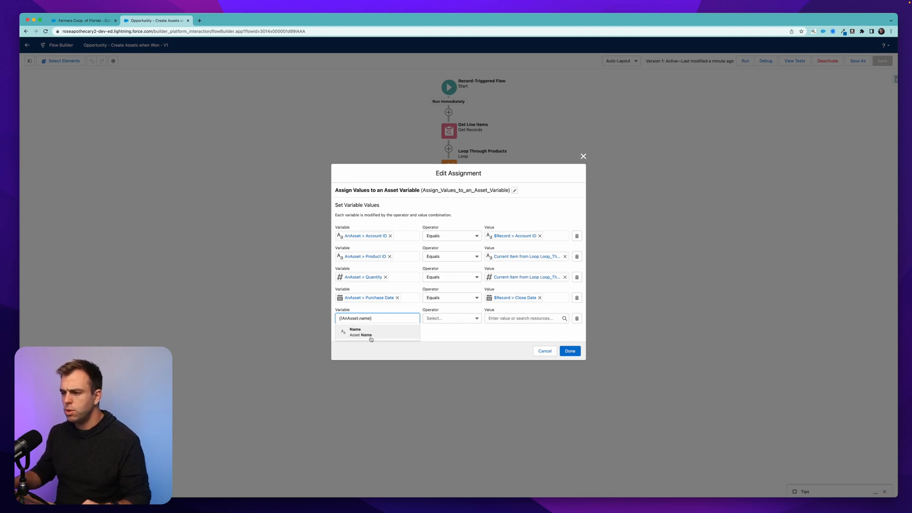
click(360, 332)
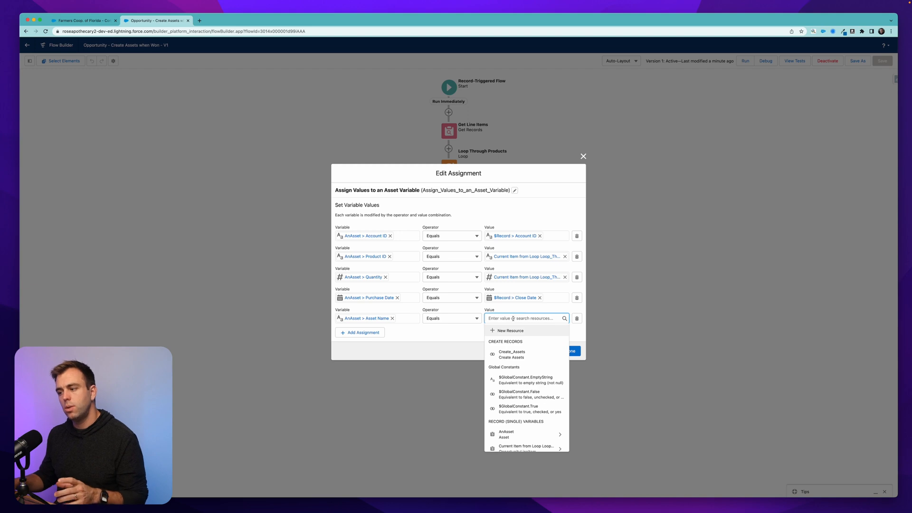
scroll(down, 3)
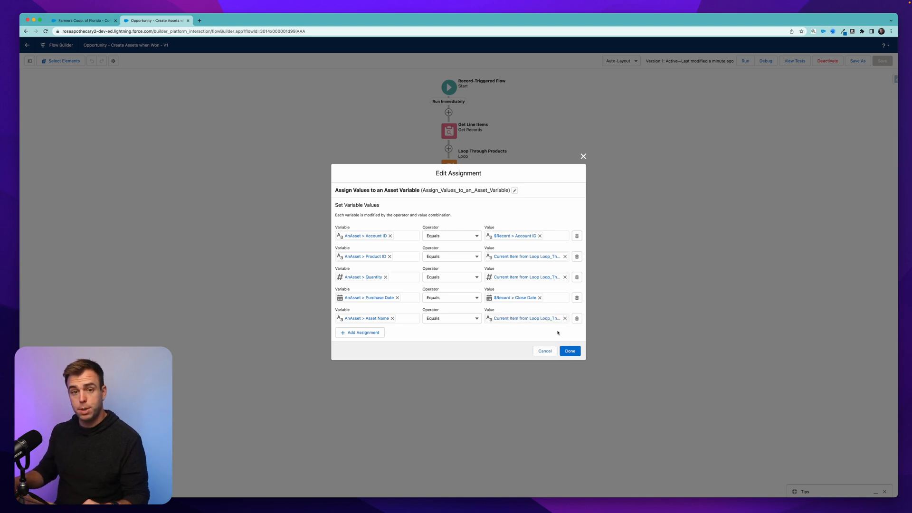
mouse_move(615, 353)
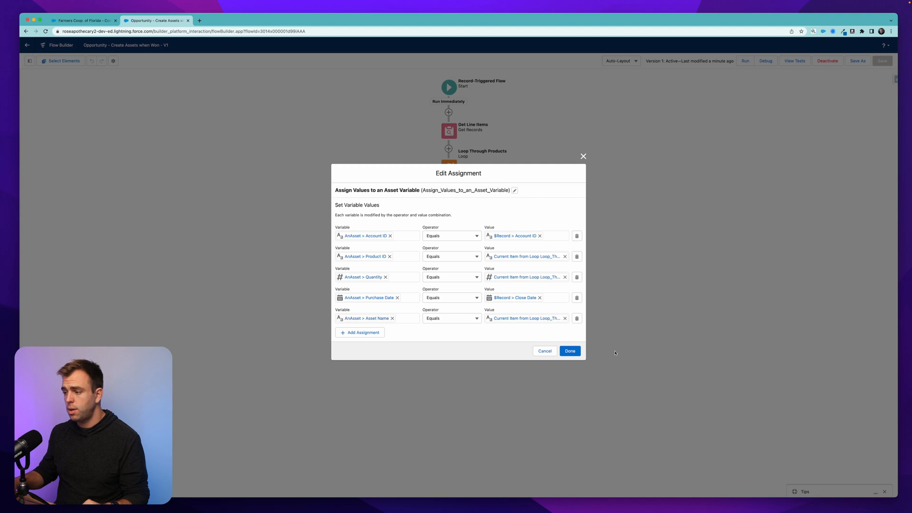
click(570, 350)
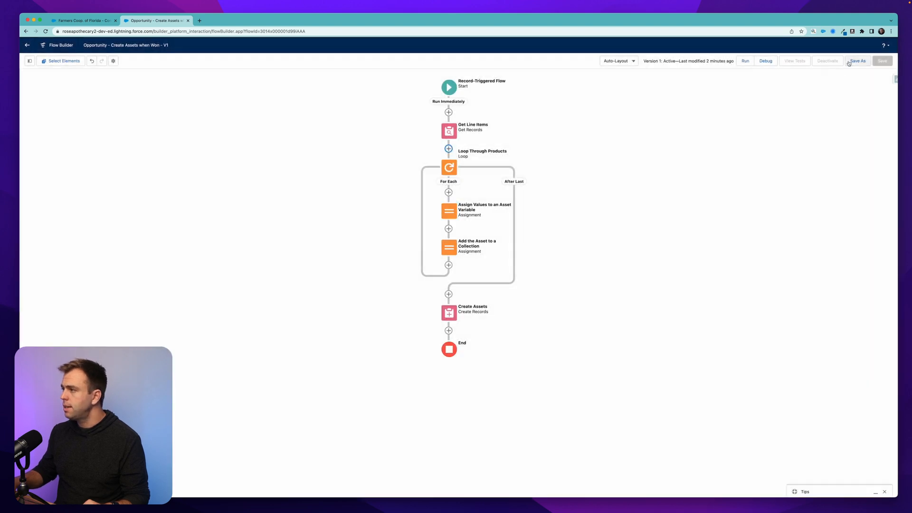
Save the flow as a new version and return to the opportunity record tab
click(882, 60)
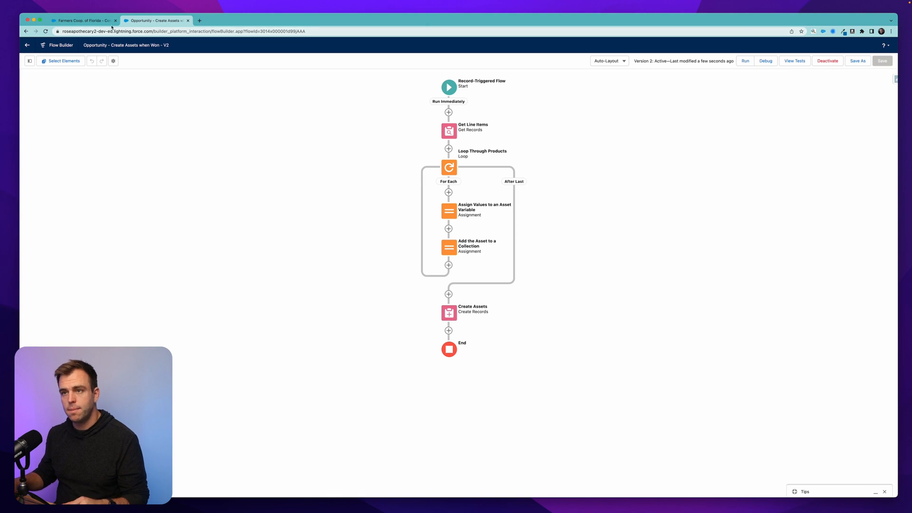
click(81, 21)
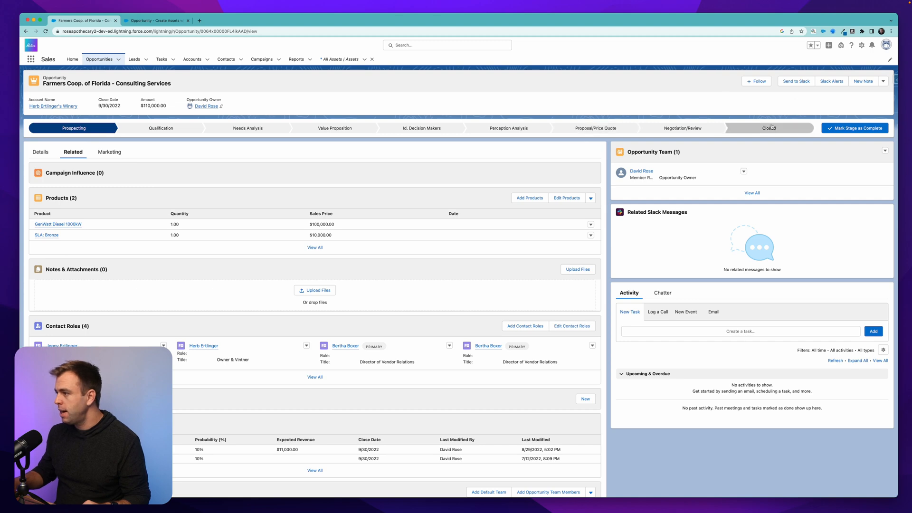
Set the Farmers Coop. of Florida opportunity's stage to Closed Won and save
click(768, 127)
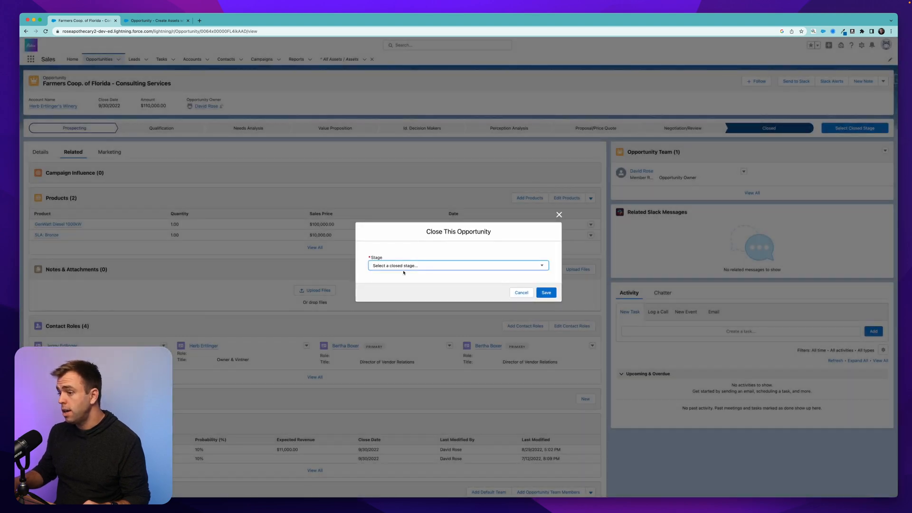
click(458, 265)
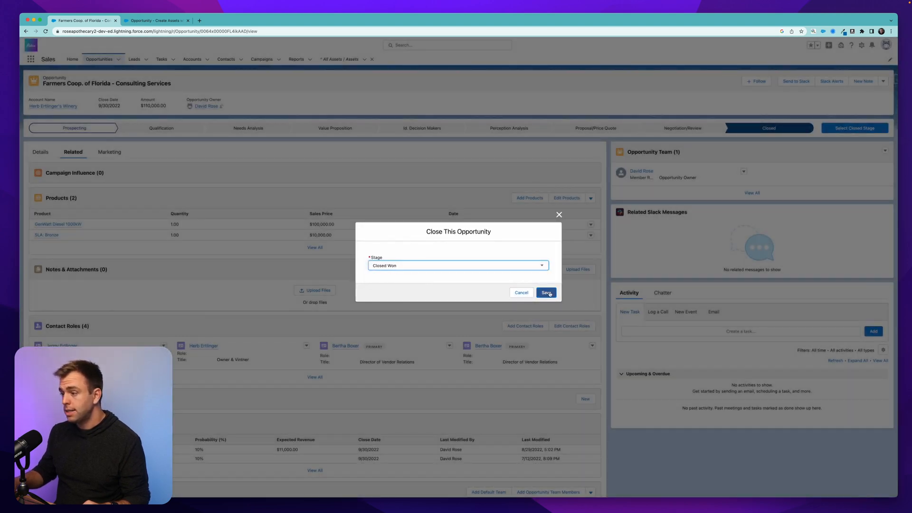
click(546, 293)
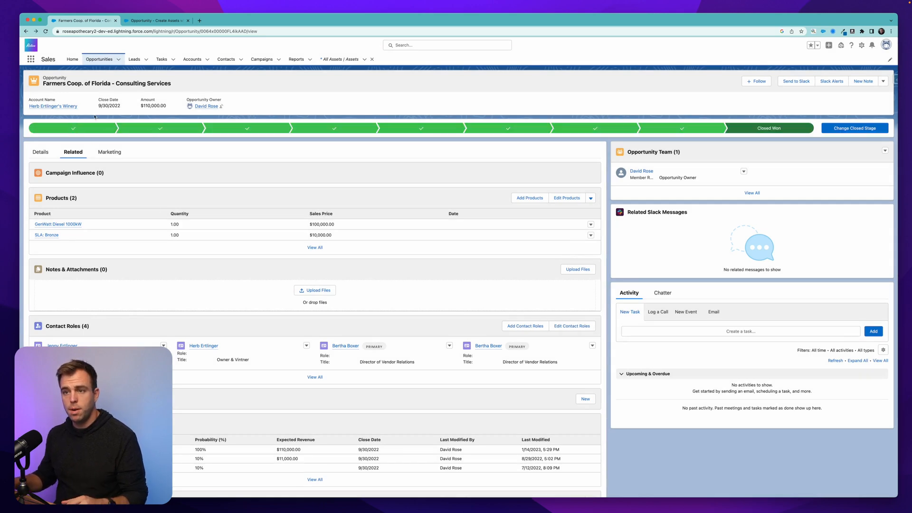
Check the account's assets list and the GenWatt Diesel 1000kW asset, then return to Flow Builder
click(52, 106)
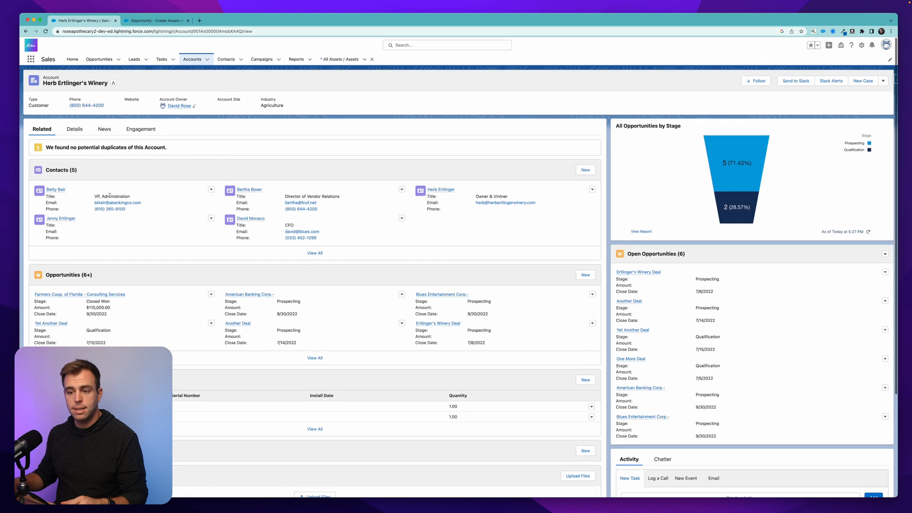
scroll(down, 3)
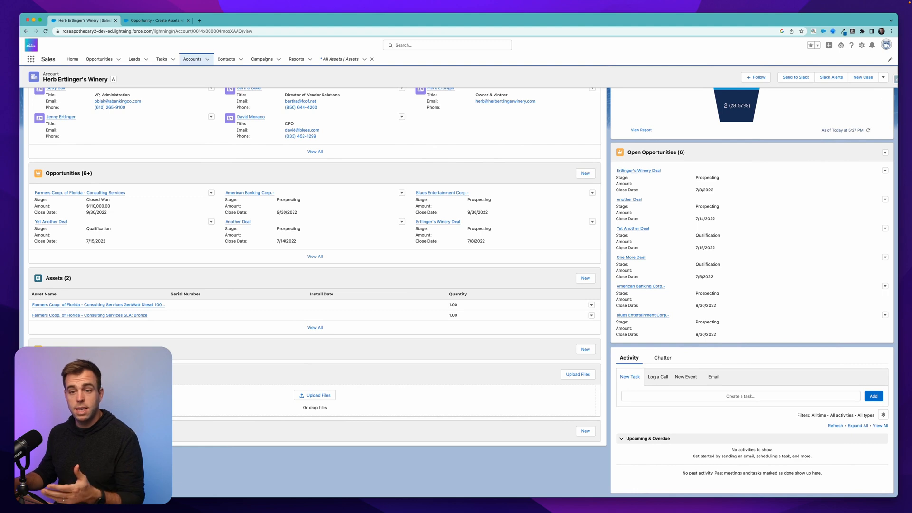
mouse_move(98, 304)
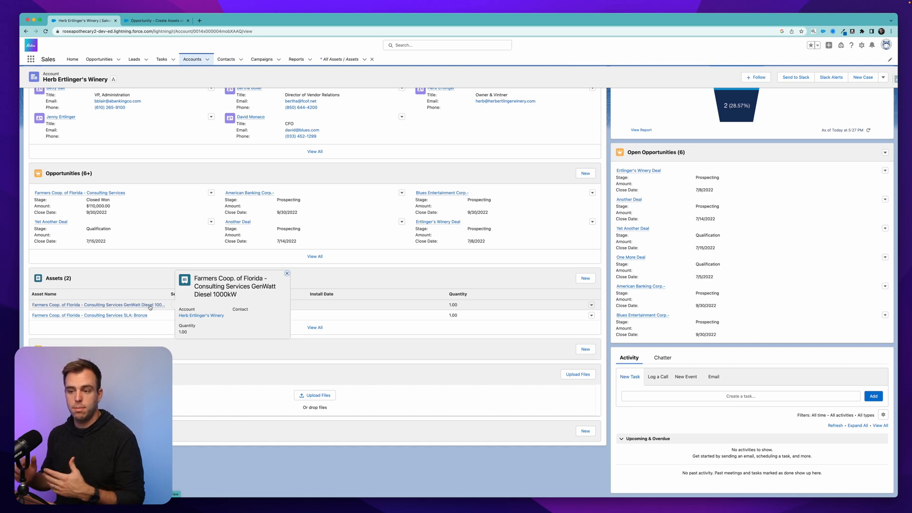
click(314, 328)
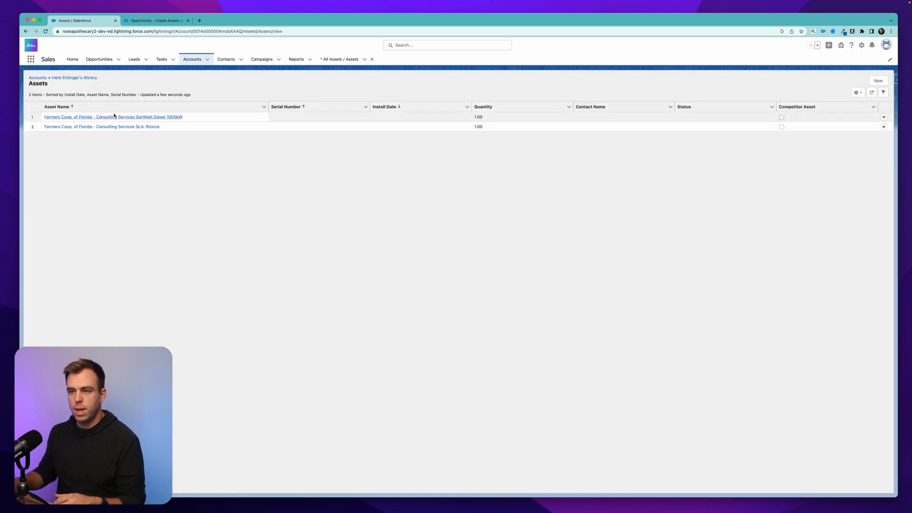
click(114, 117)
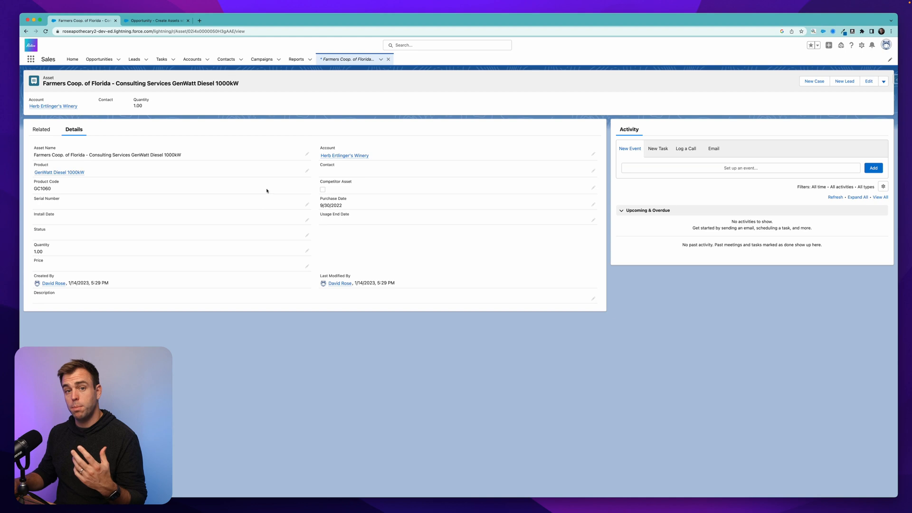
mouse_move(276, 215)
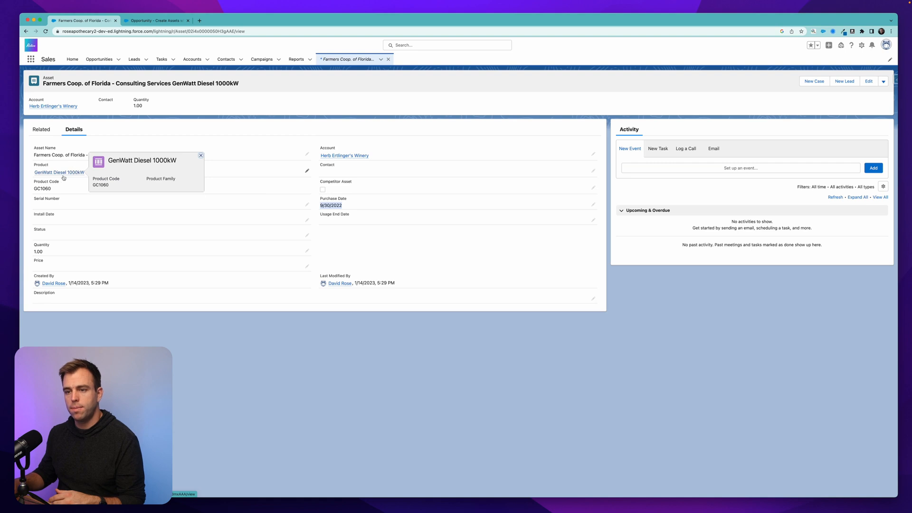
click(156, 21)
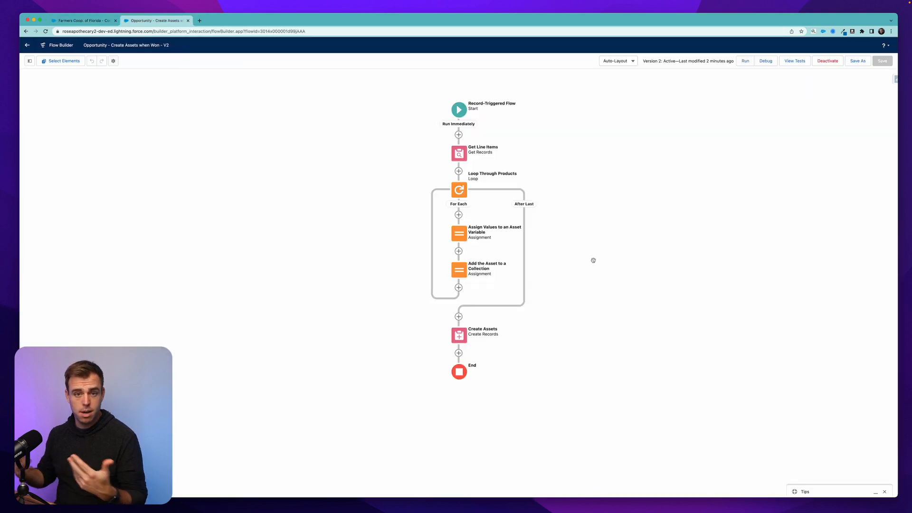